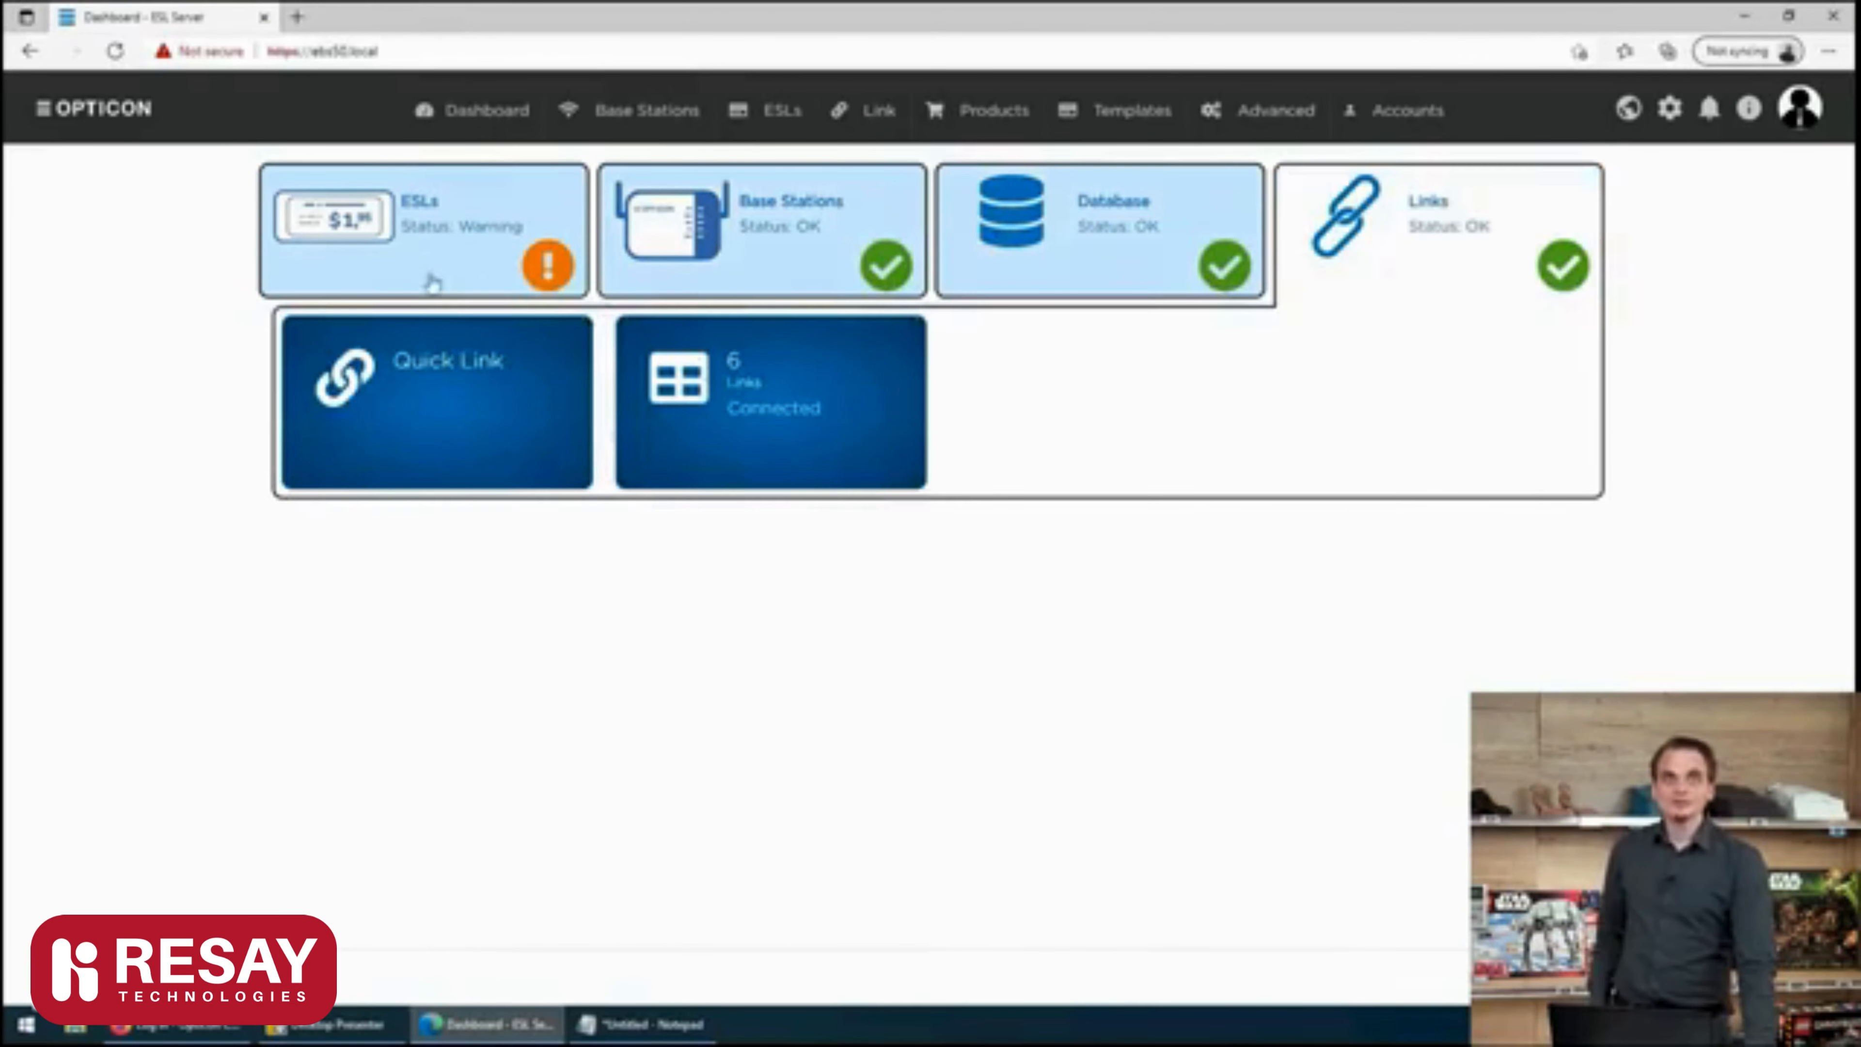
Step: Show the ESL status tile details on the EBS 50 dashboard
{"action": "left_click", "coordinate": [757, 230]}
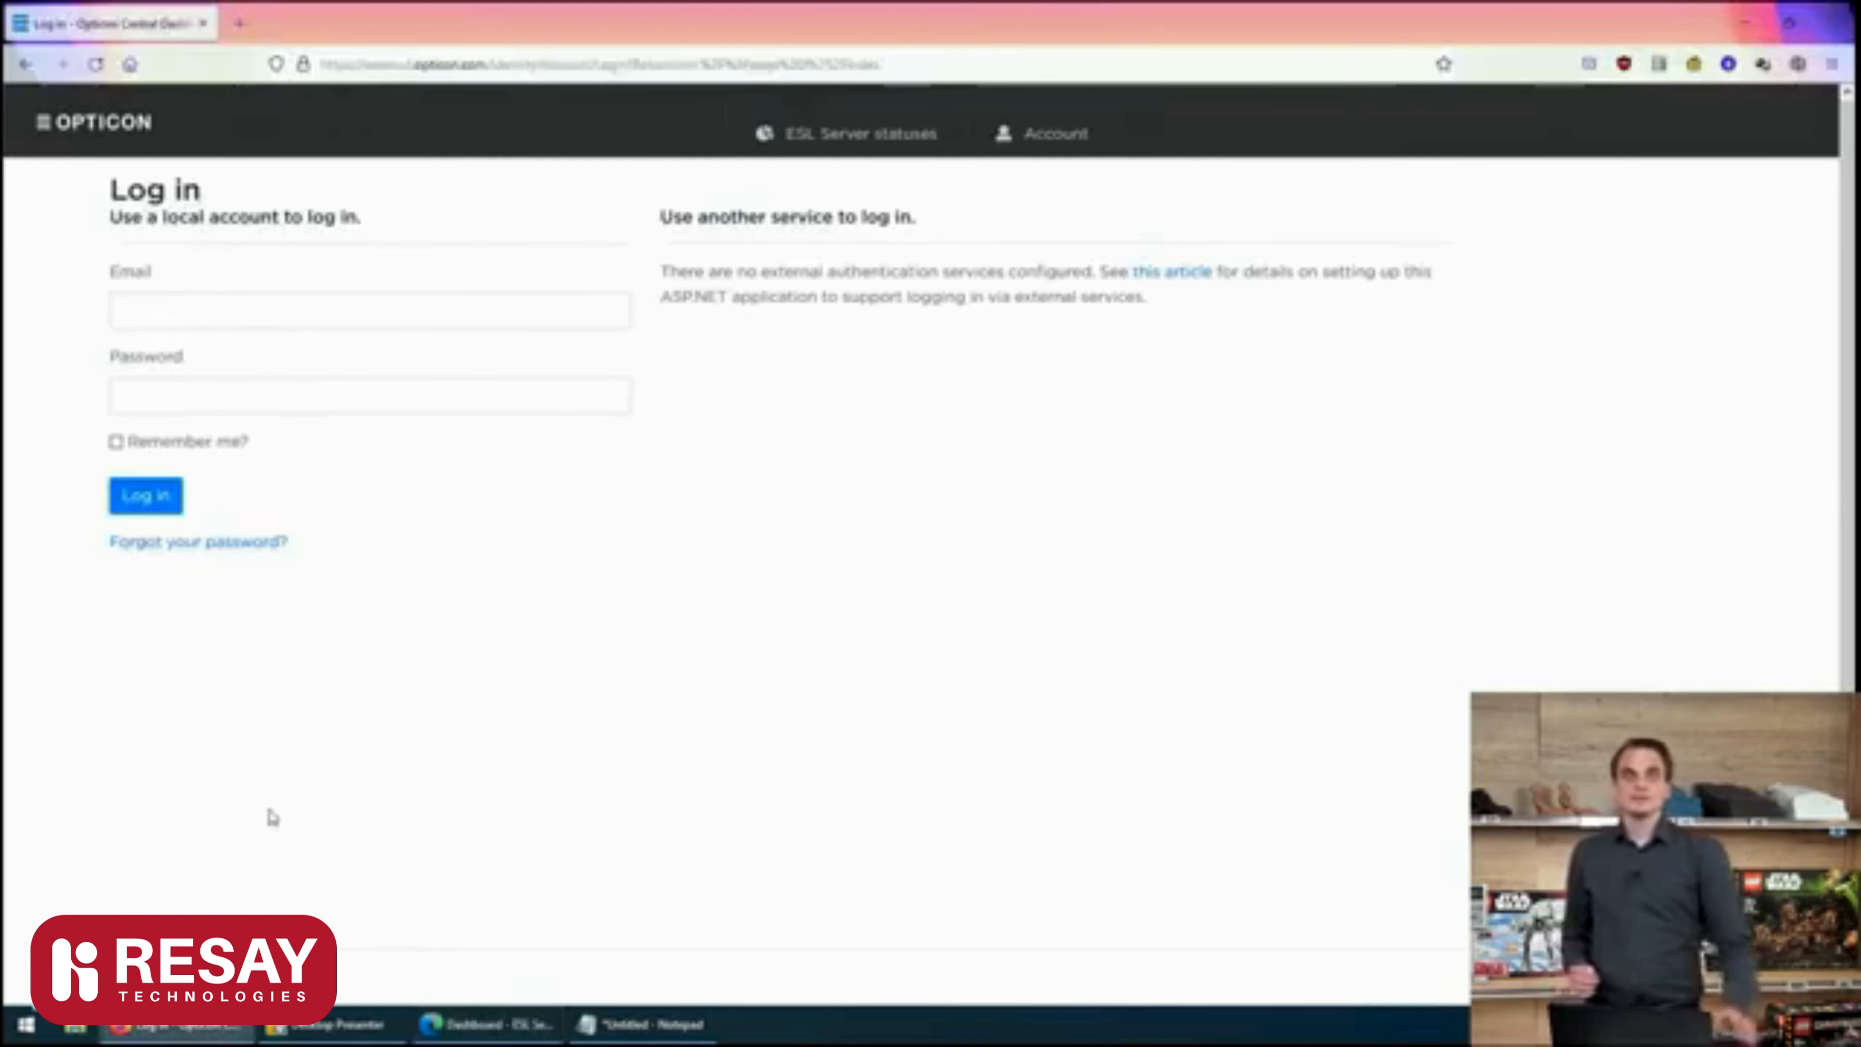
{"action": "mouse_move", "coordinate": [404, 662]}
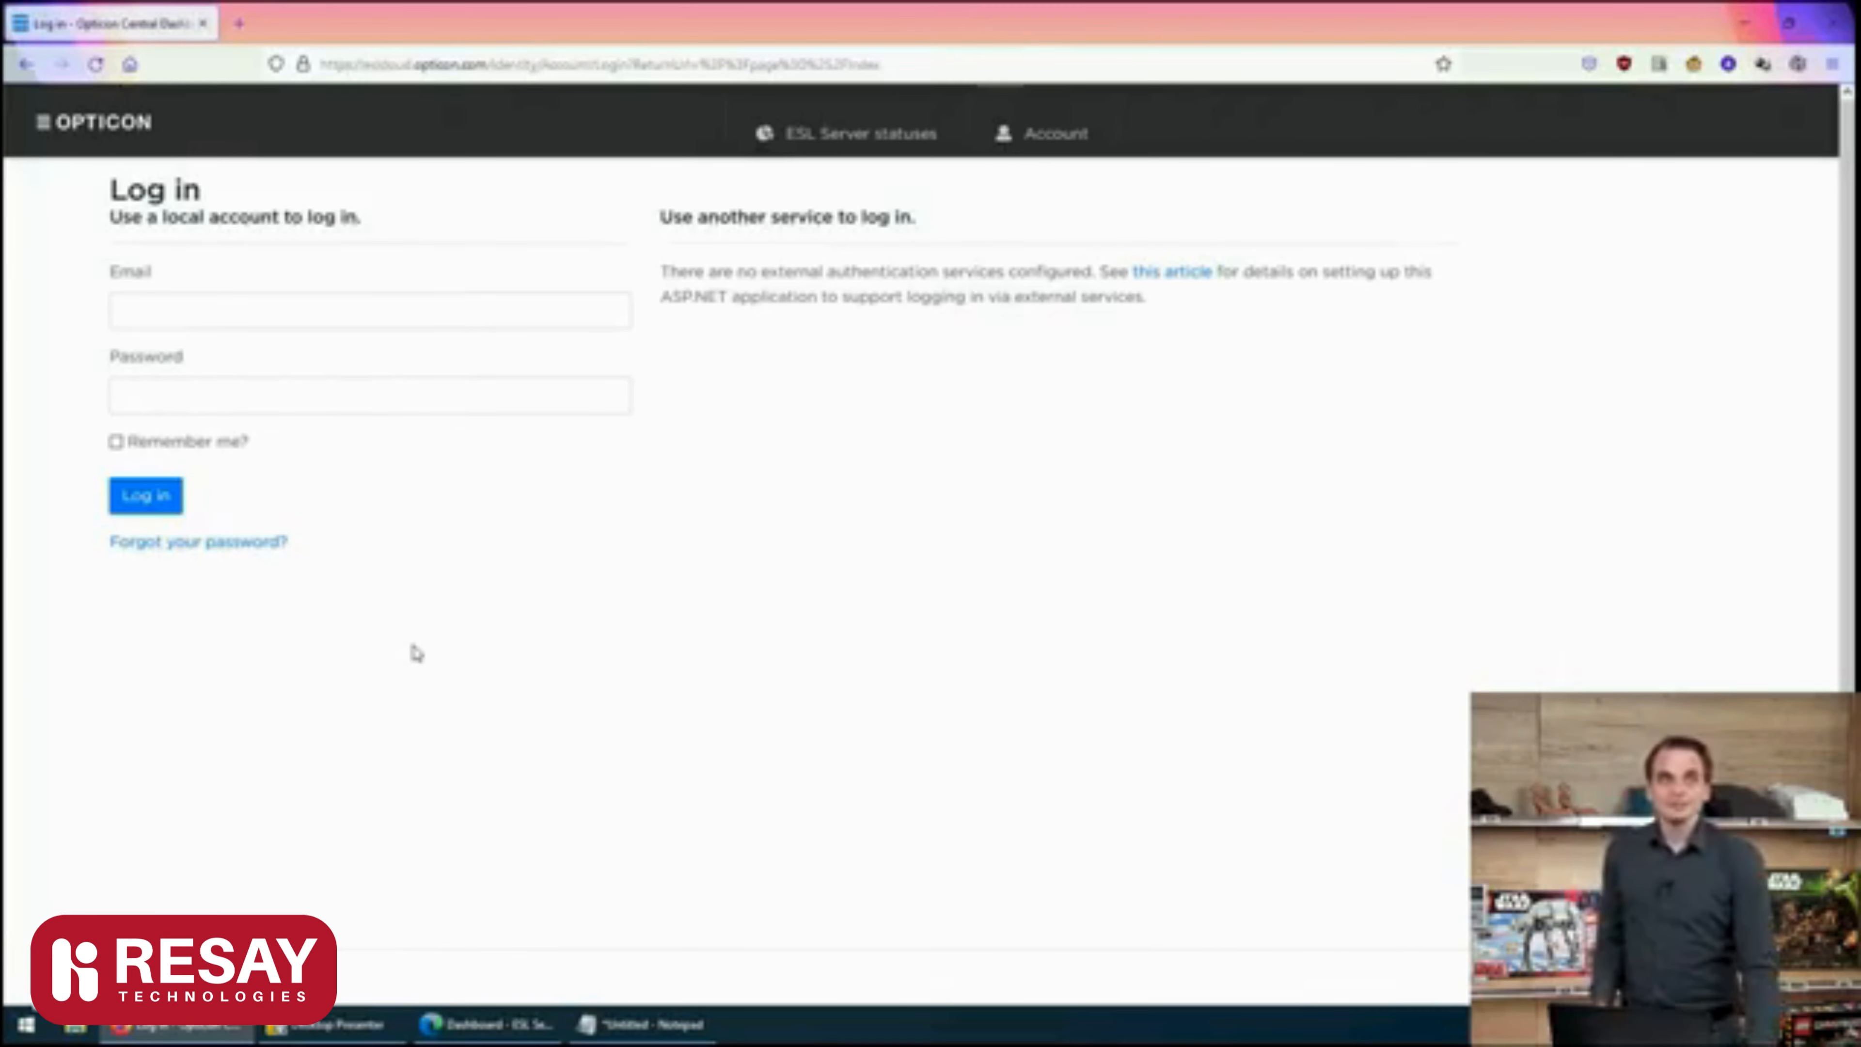
Step: Log in to the cloud dashboard with the saved 'tutorial' admin account
{"action": "left_click", "coordinate": [349, 281]}
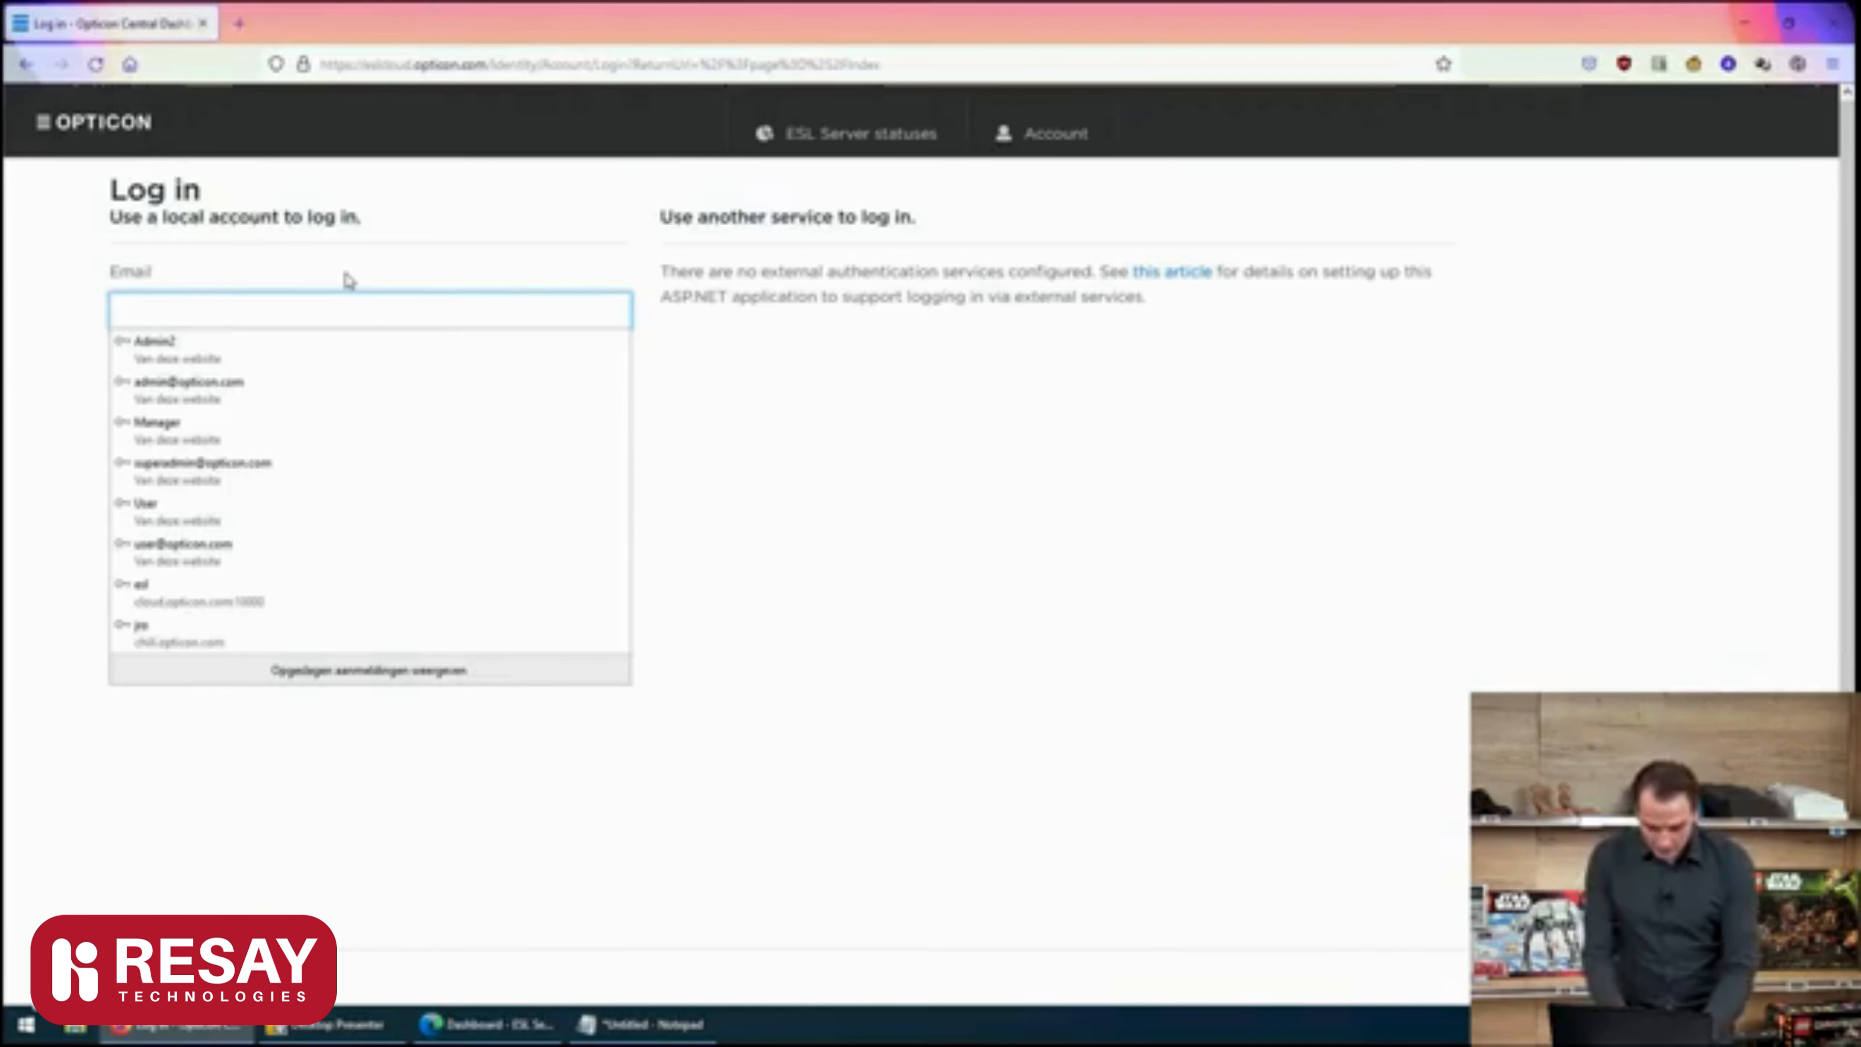
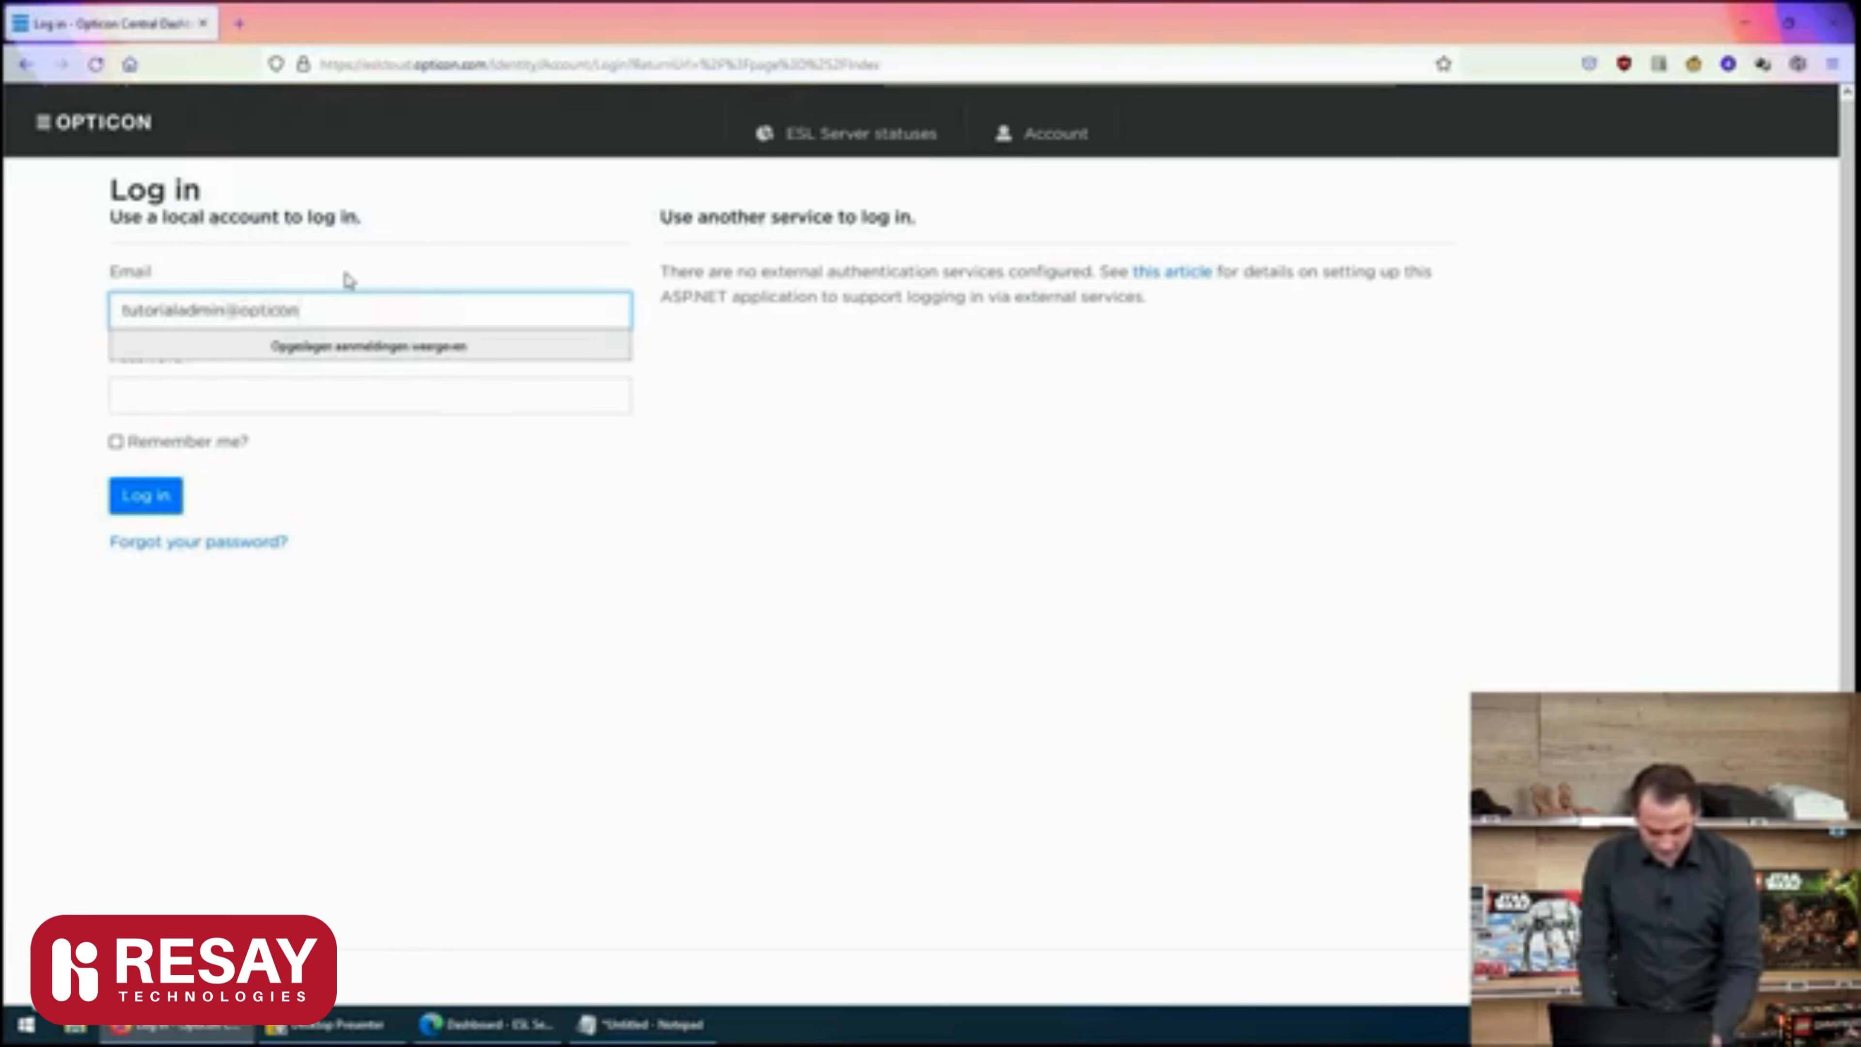
{"action": "left_click", "coordinate": [339, 380]}
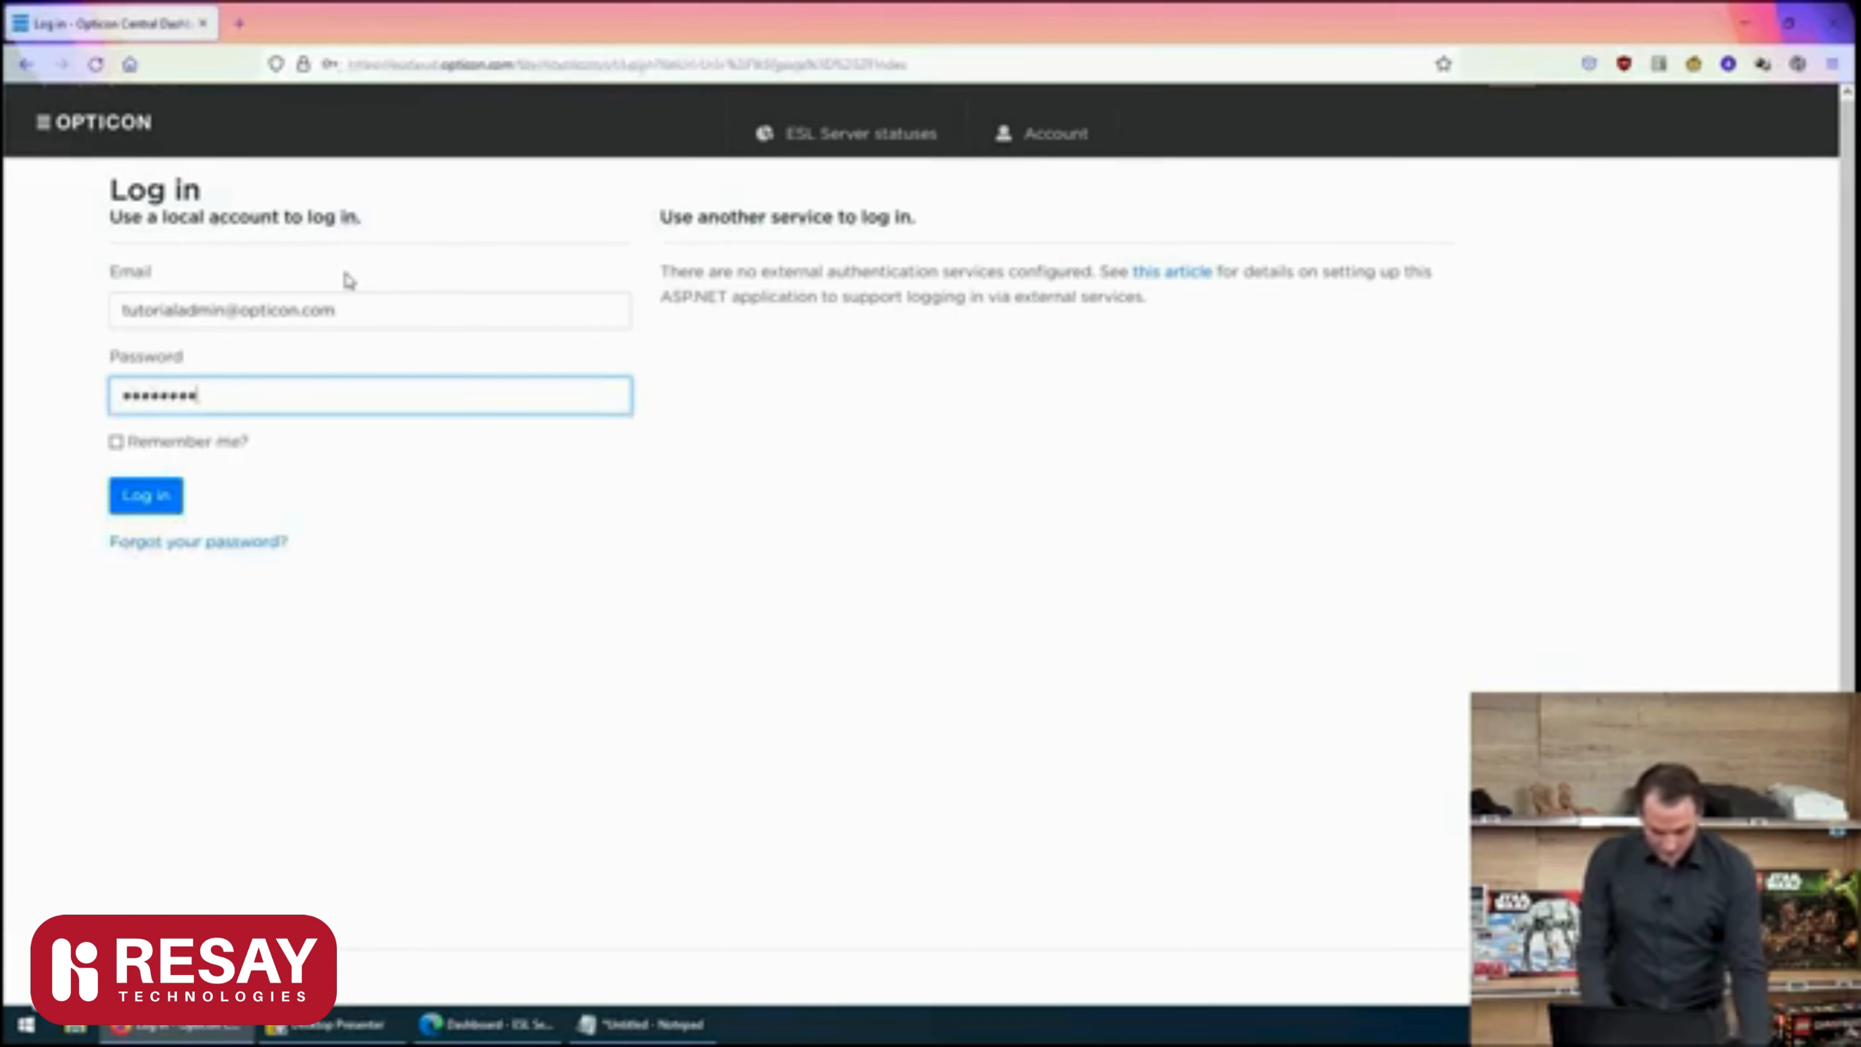
{"action": "left_click", "coordinate": [150, 506]}
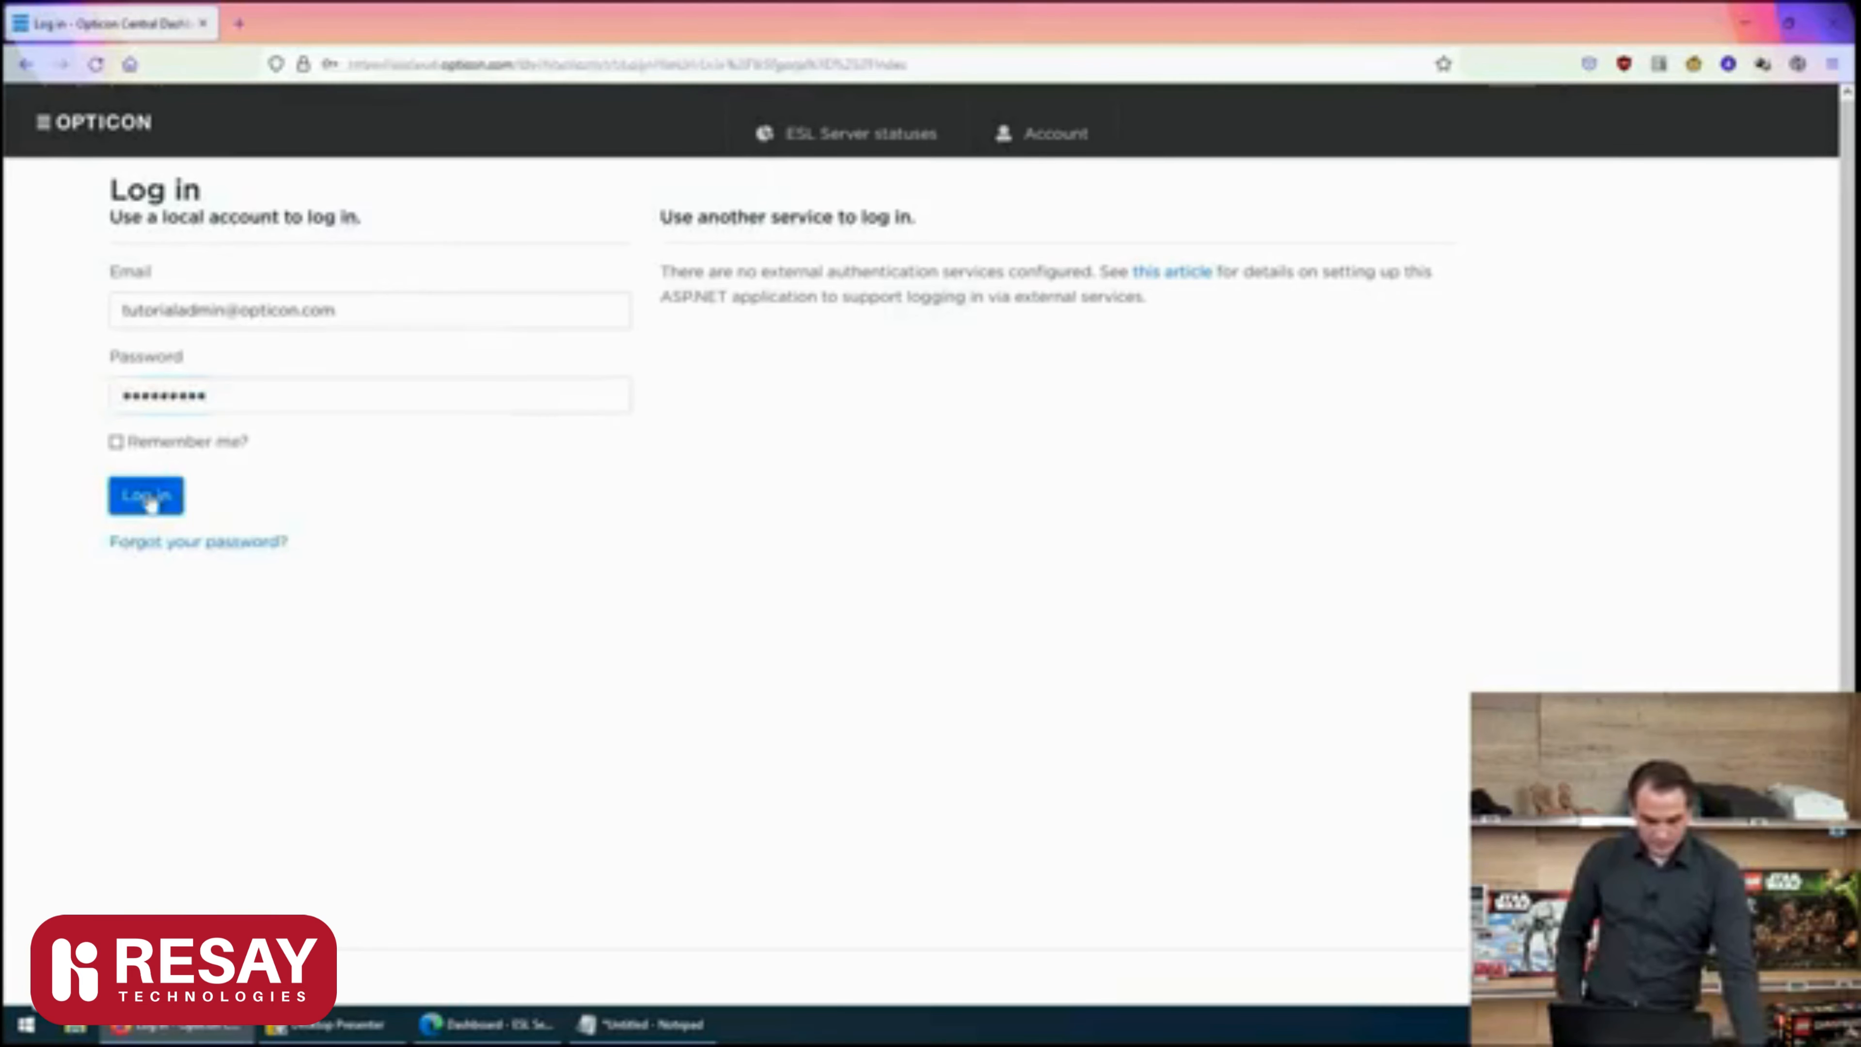
{"action": "left_click", "coordinate": [150, 498]}
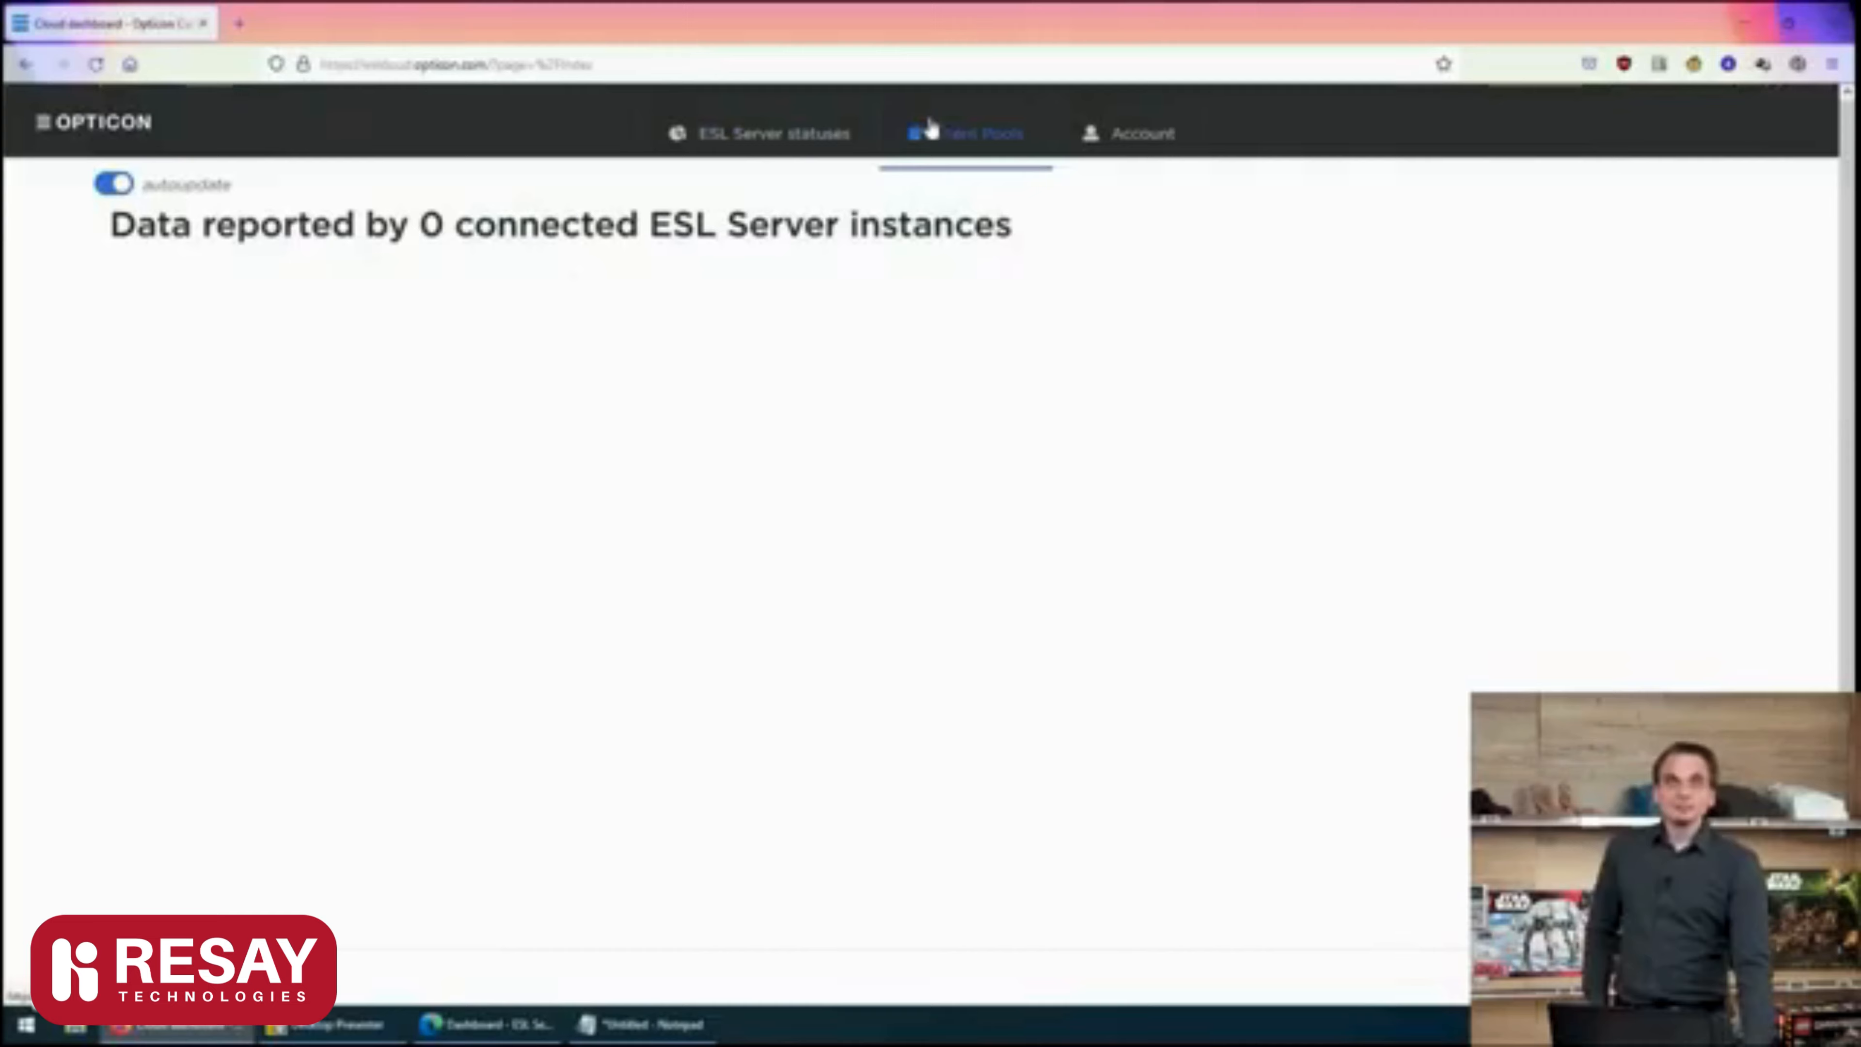
Step: Review the EBS 50 Tutorials client pool details and its API key in Client Pools
{"action": "left_click", "coordinate": [968, 132]}
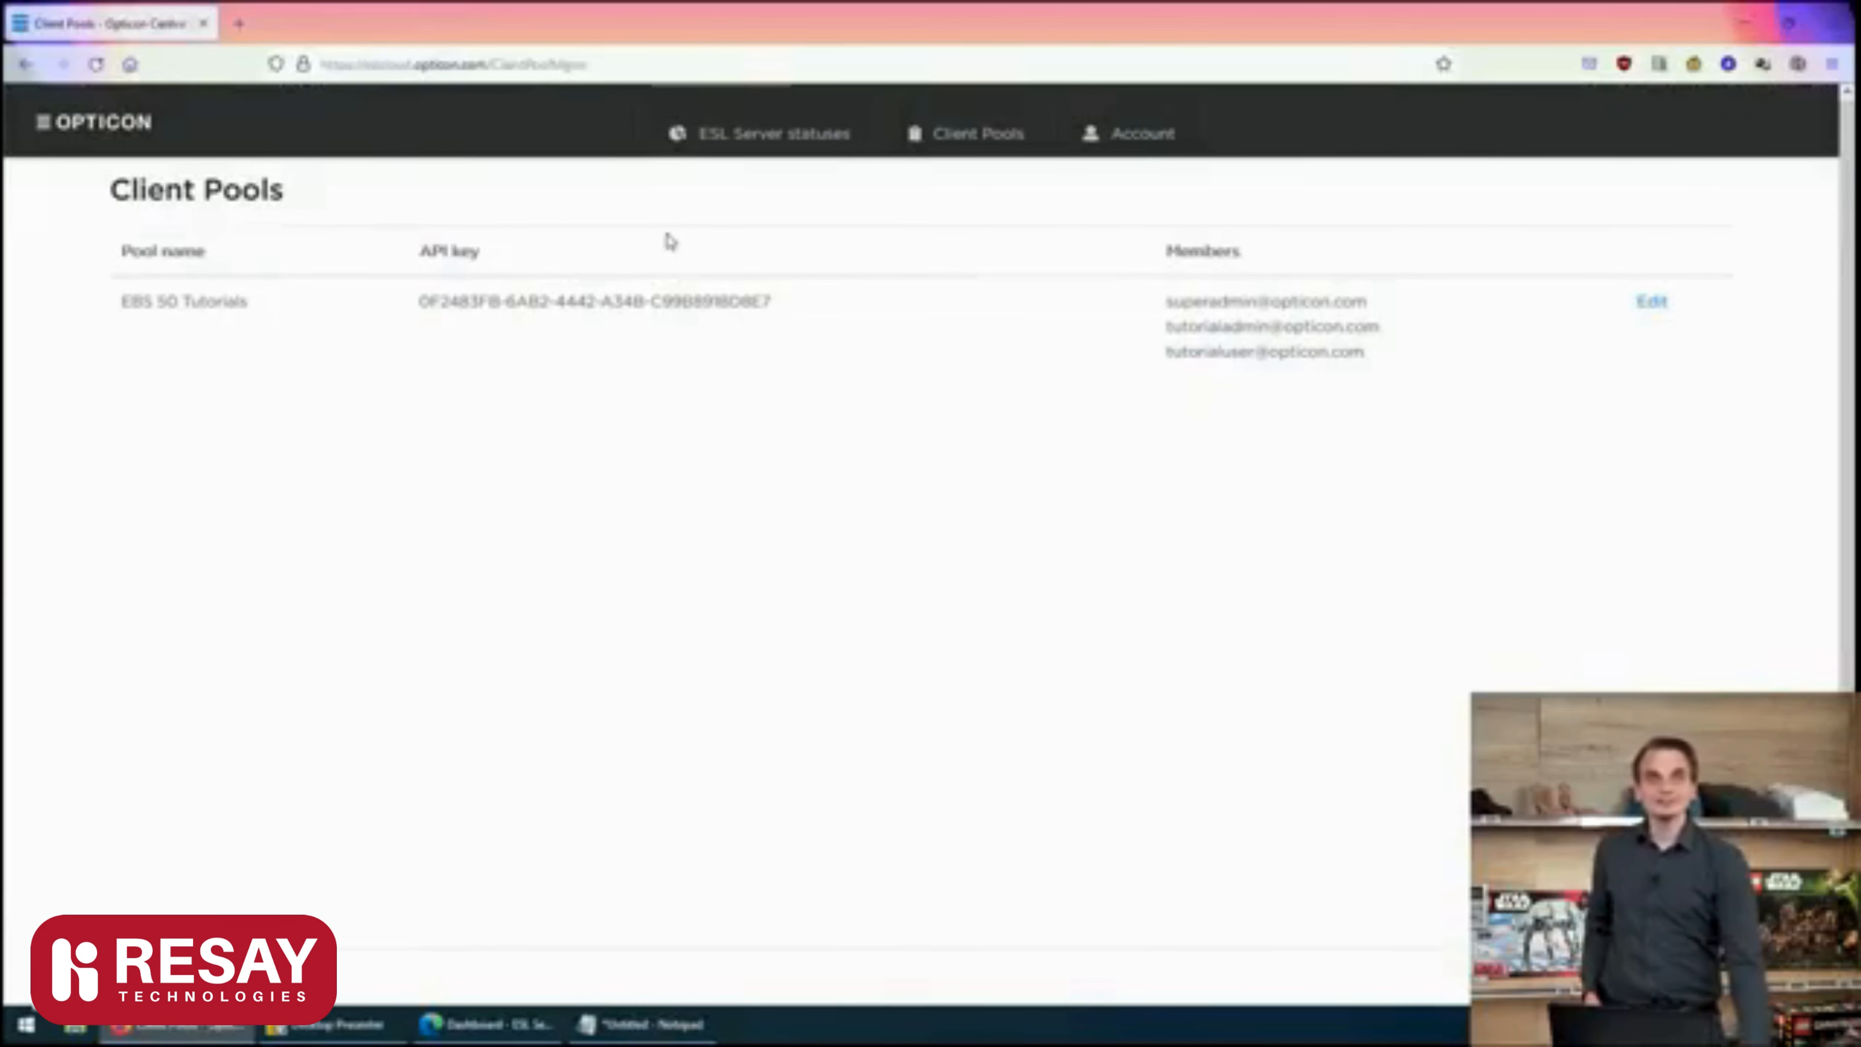
{"action": "left_click", "coordinate": [769, 134]}
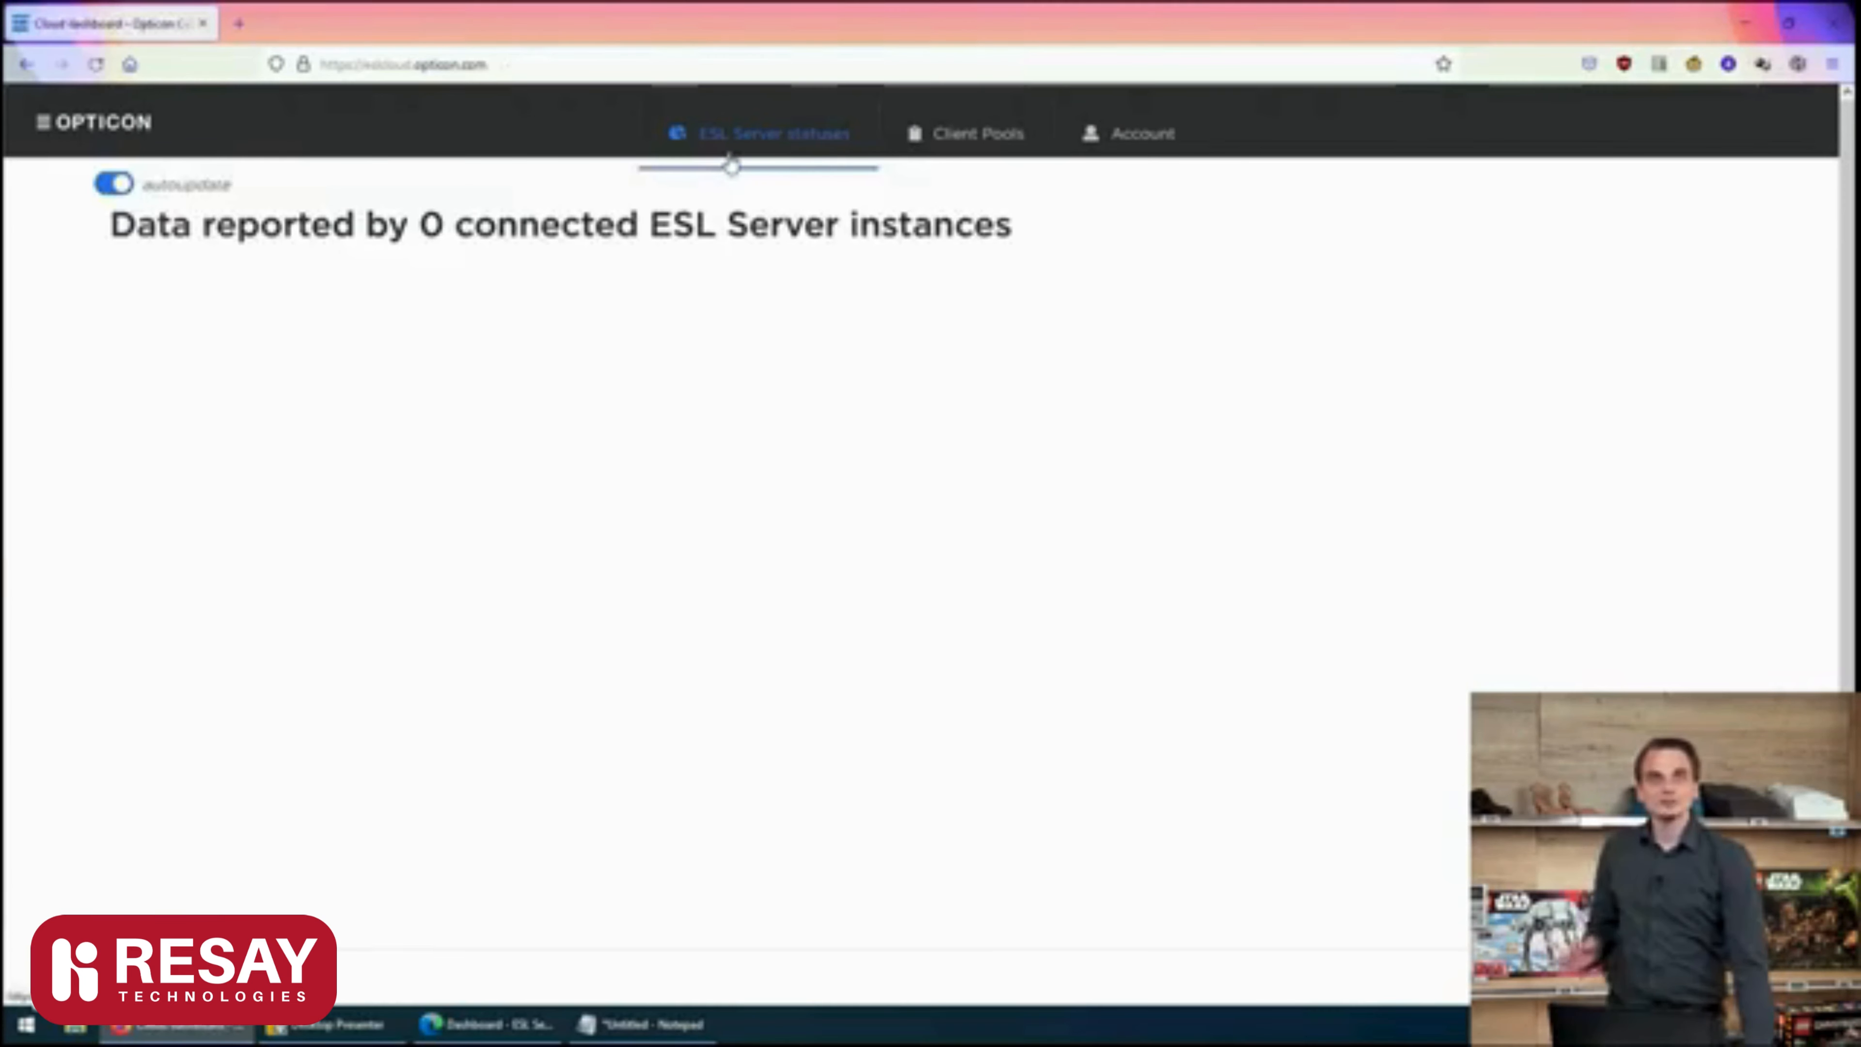
{"action": "left_click", "coordinate": [974, 133]}
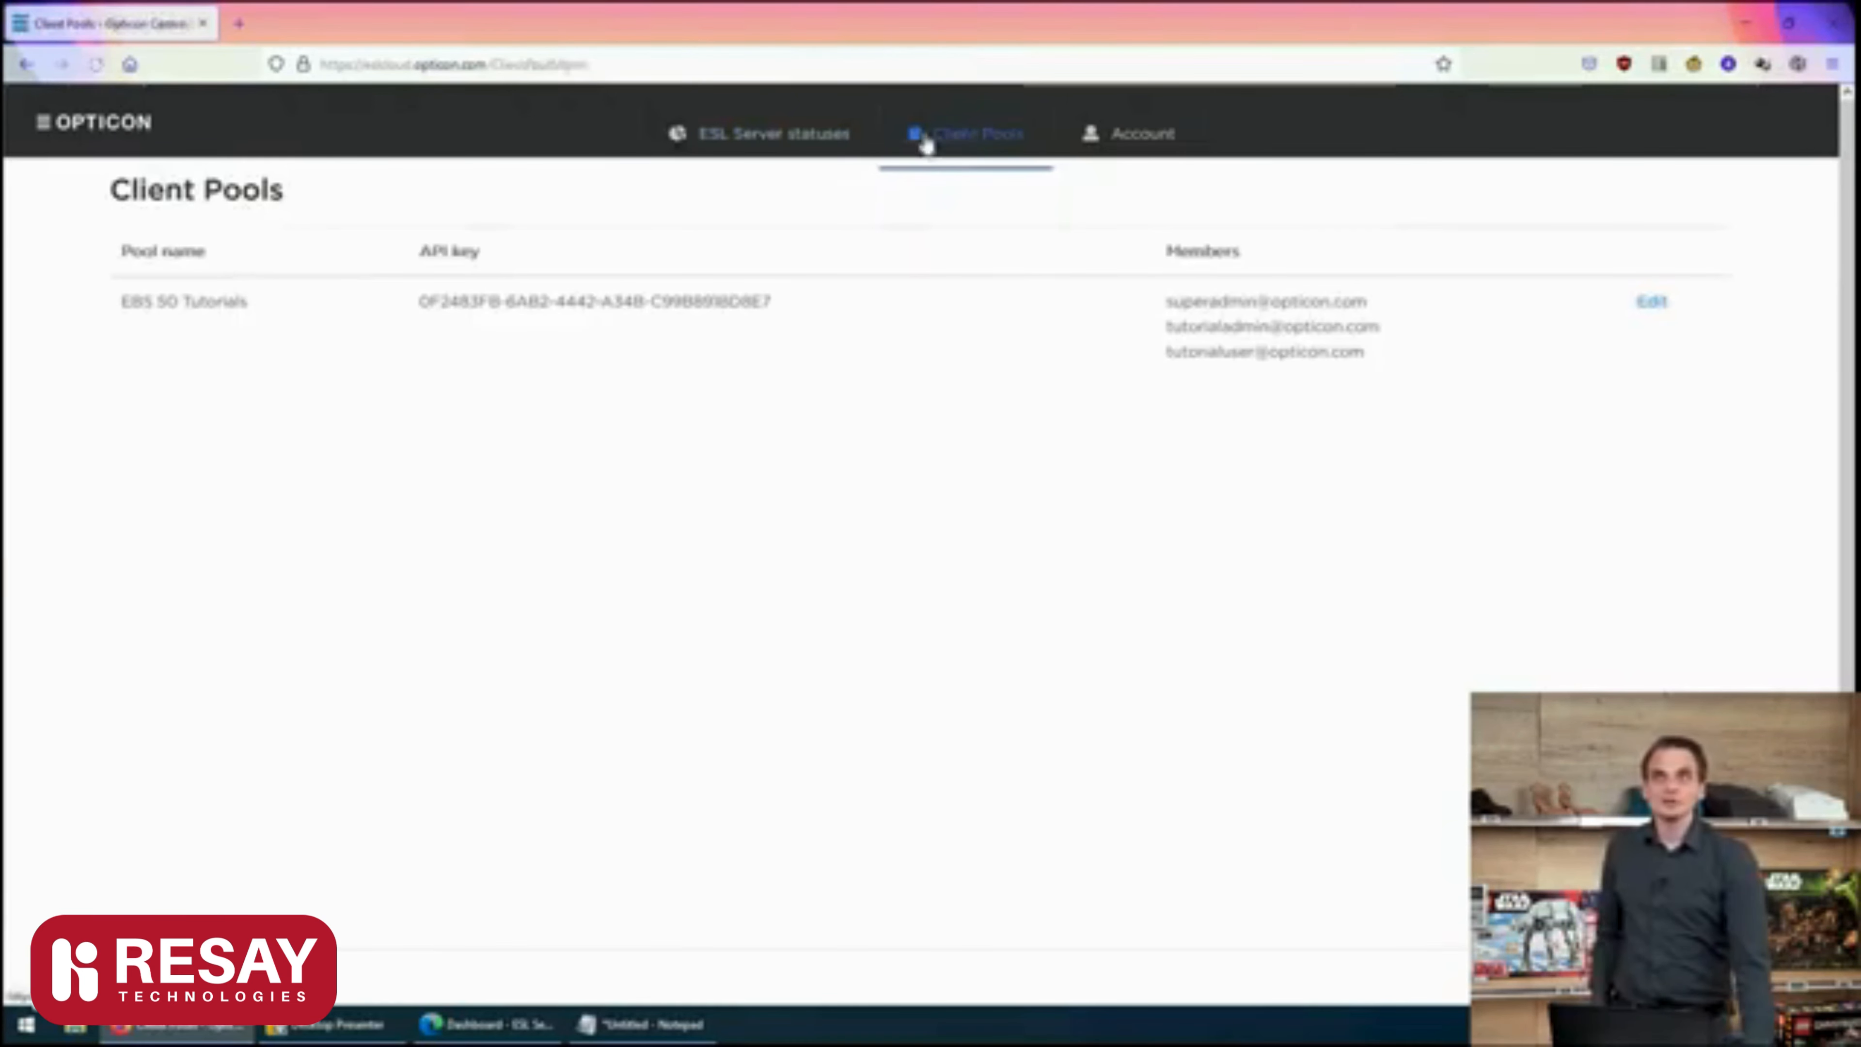
{"action": "left_click", "coordinate": [1651, 300]}
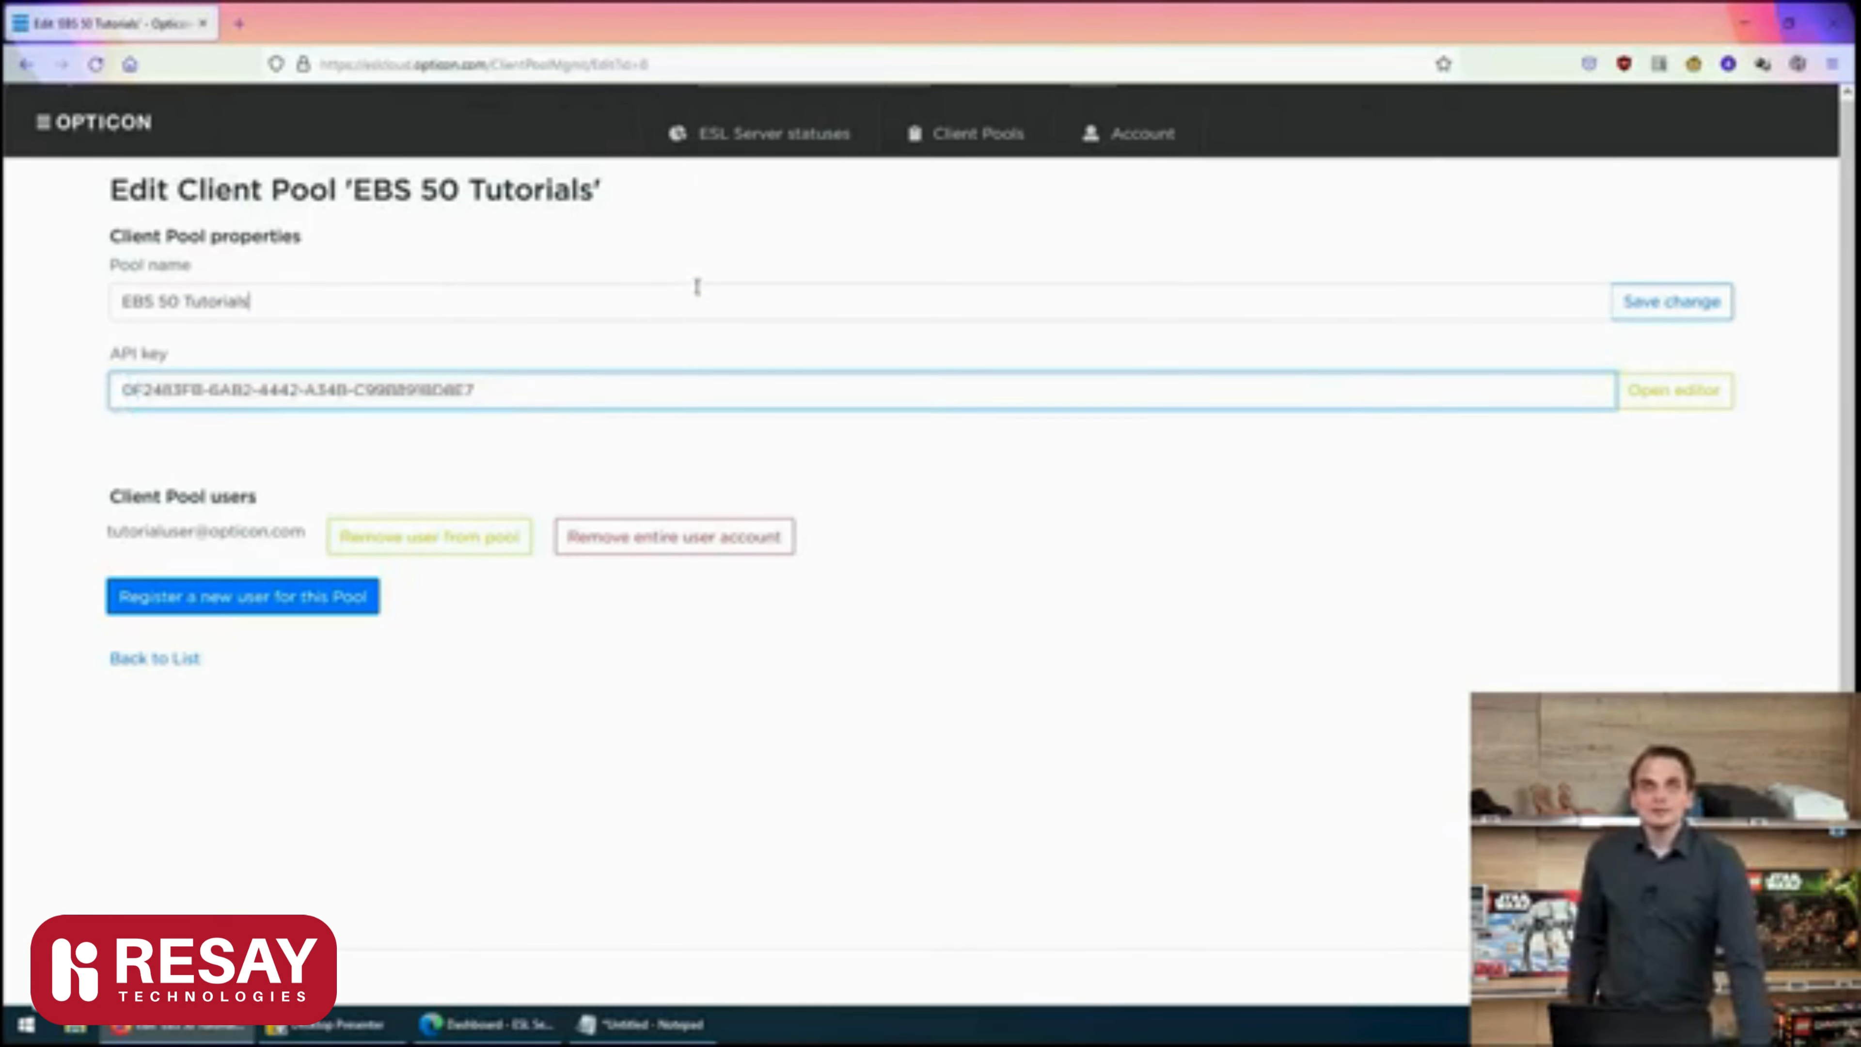
{"action": "left_click", "coordinate": [156, 658]}
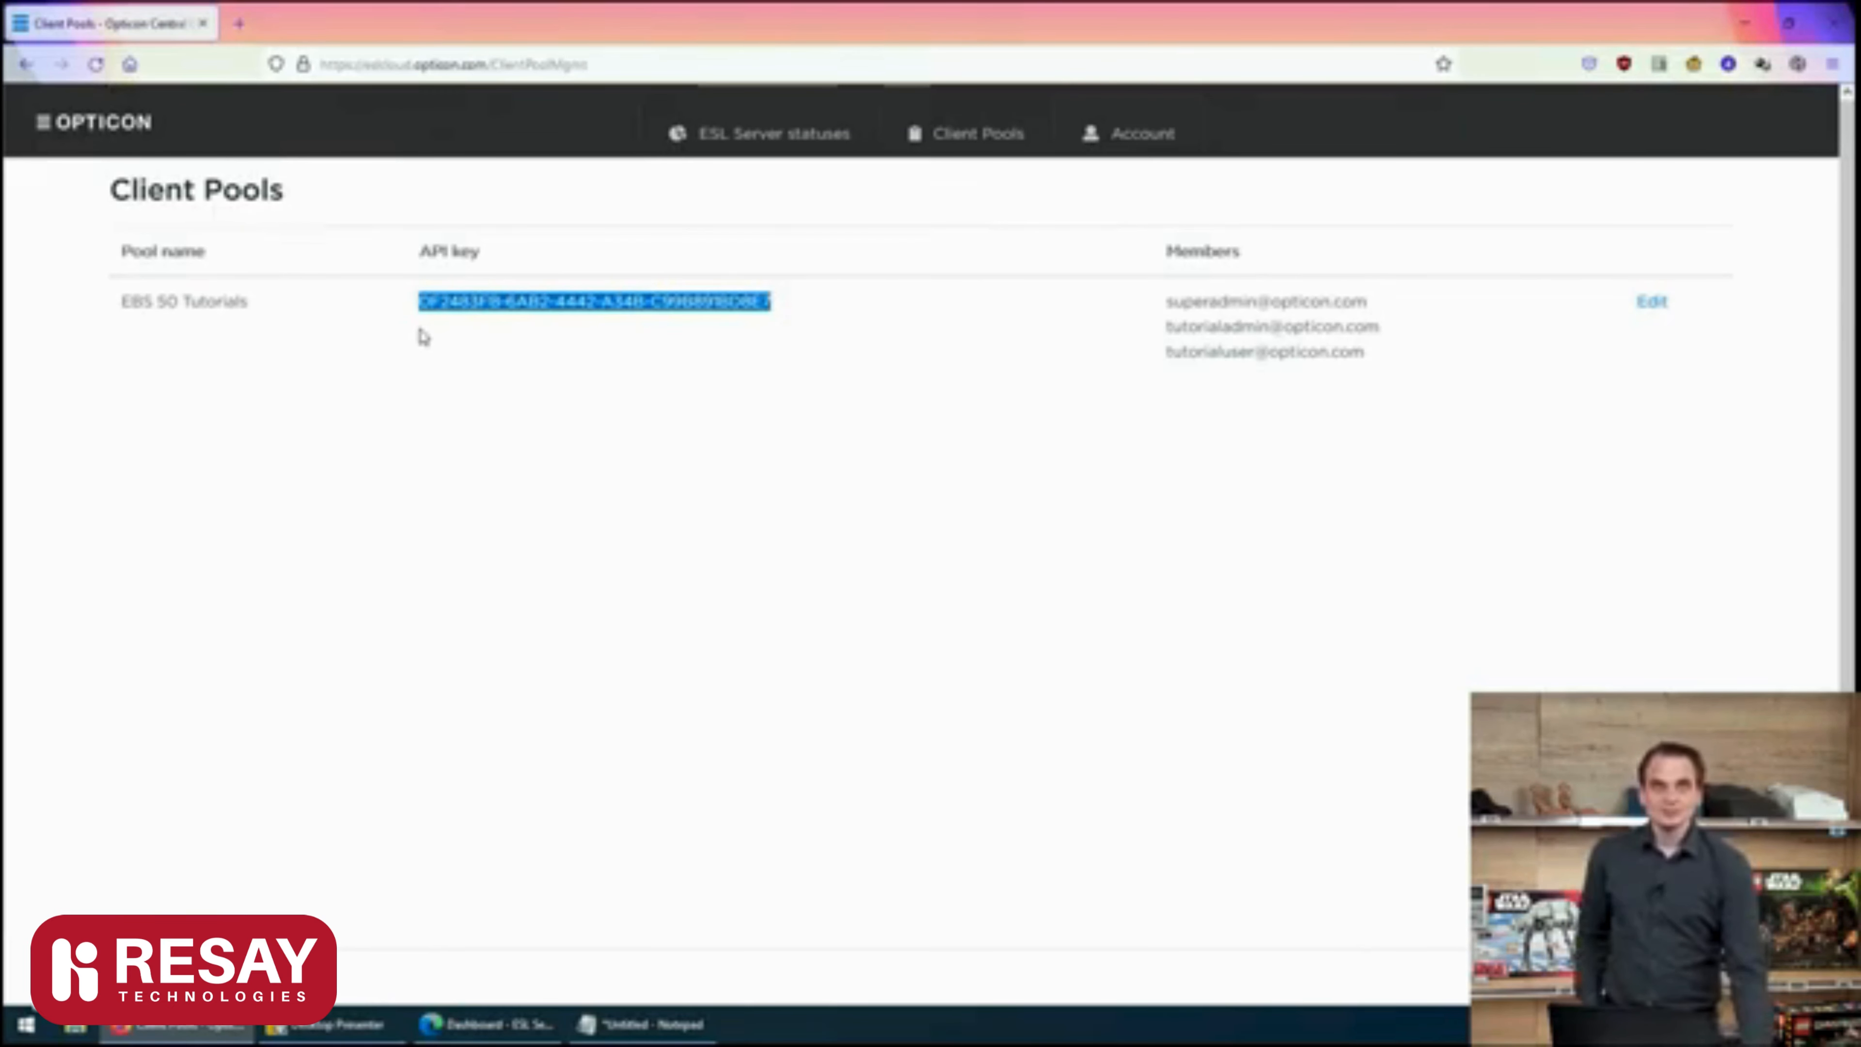
{"action": "left_click", "coordinate": [482, 1037]}
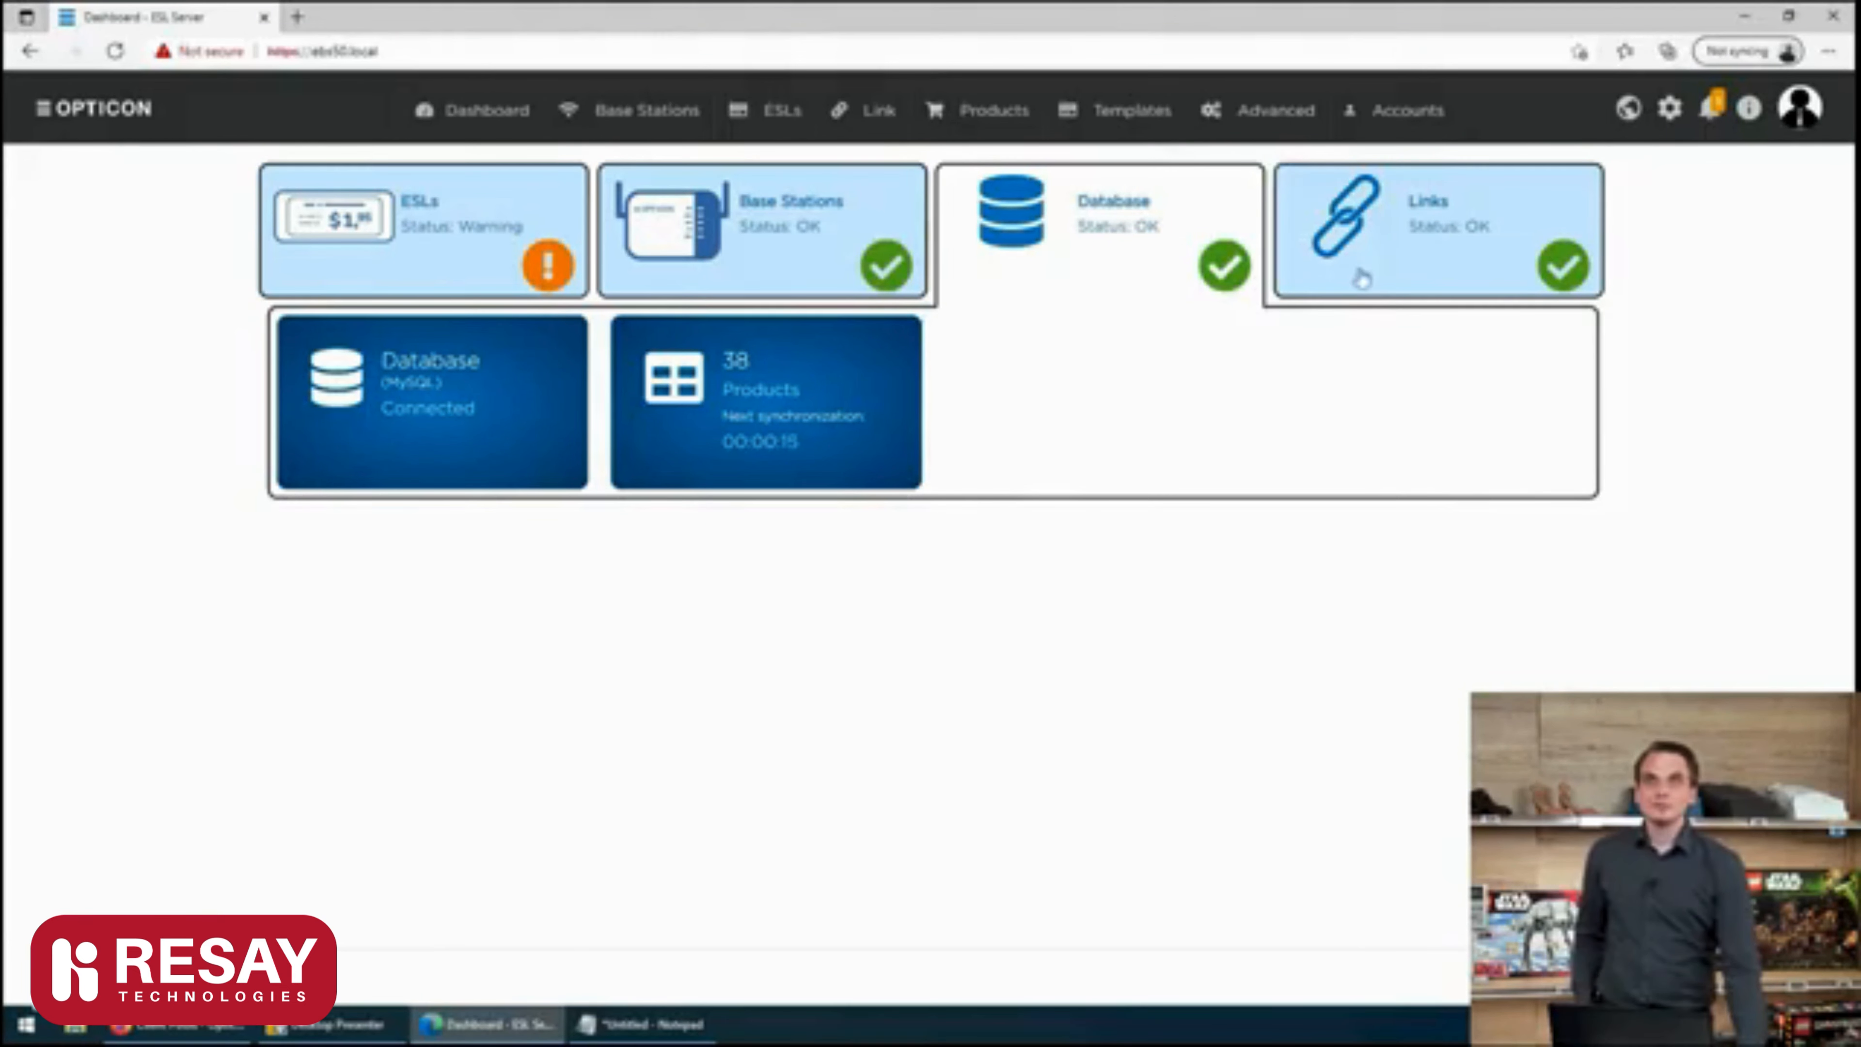
Step: Go to the Advanced > Cloud settings page of the EBS 50
{"action": "left_click", "coordinate": [1270, 112]}
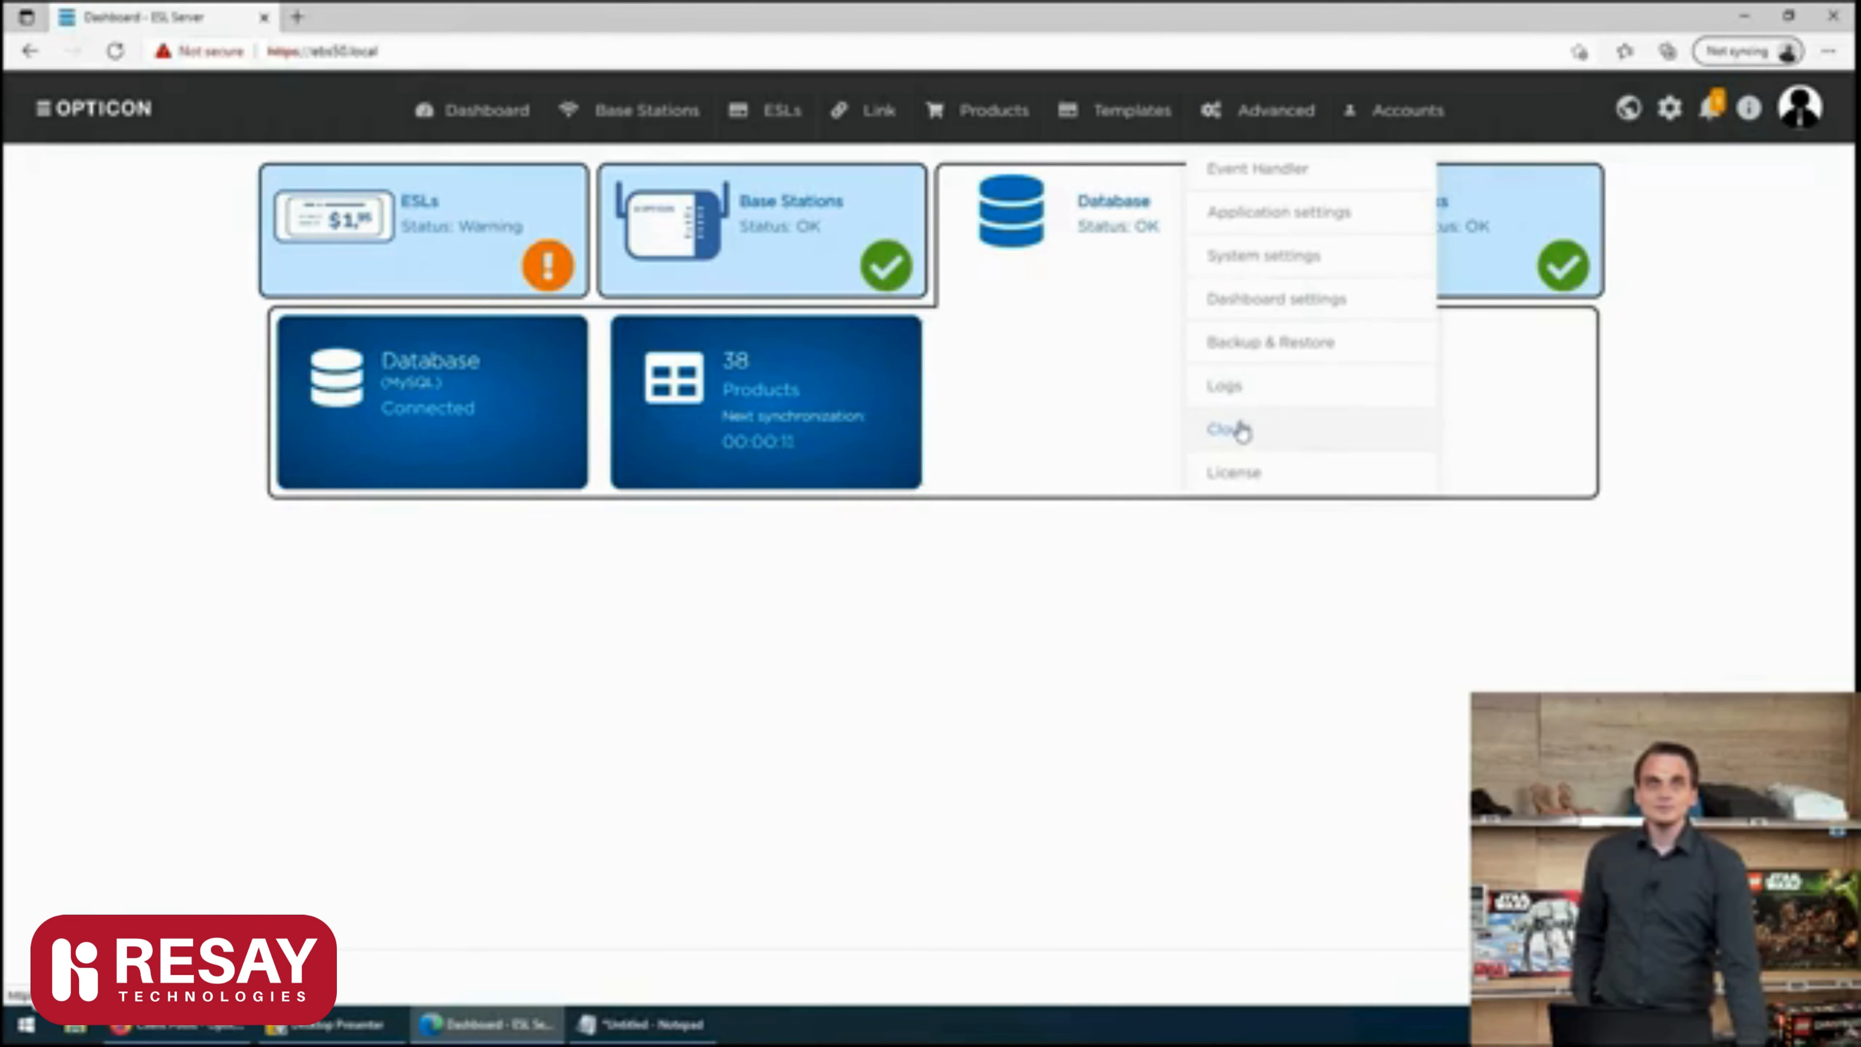
{"action": "left_click", "coordinate": [1223, 433]}
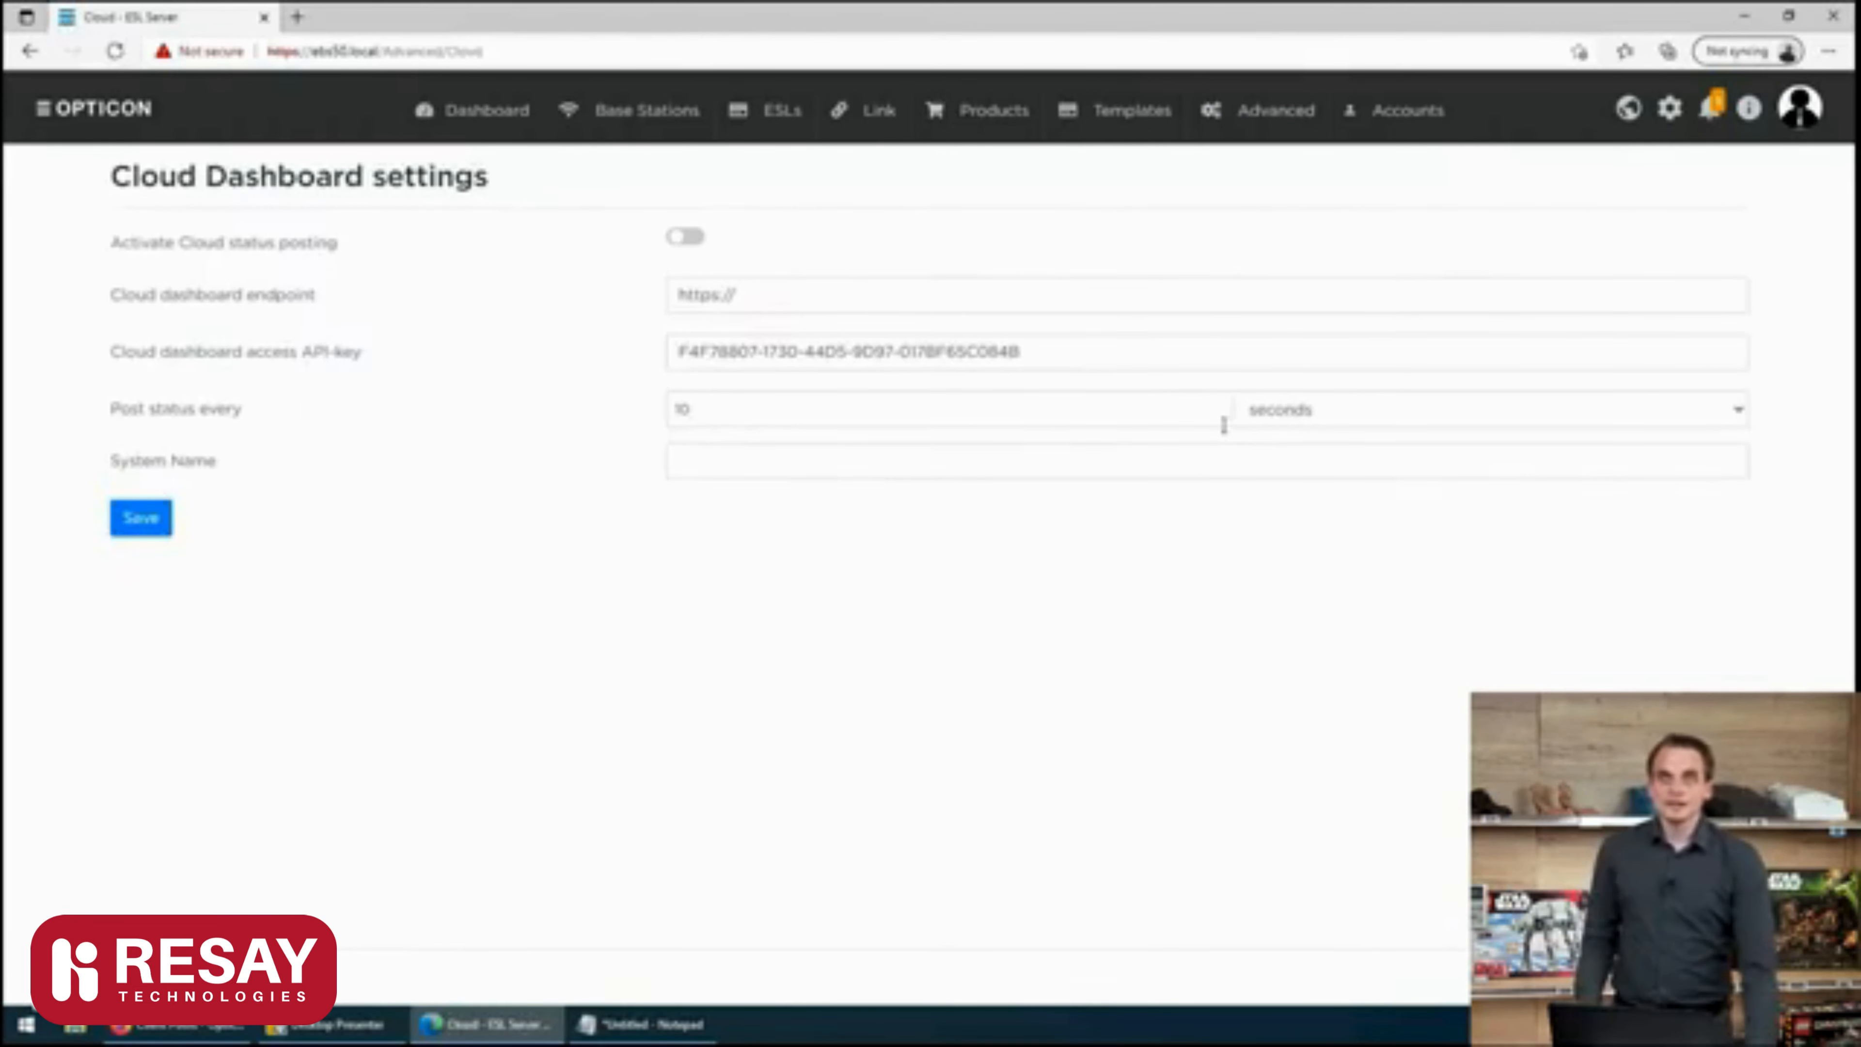
{"action": "mouse_move", "coordinate": [616, 255]}
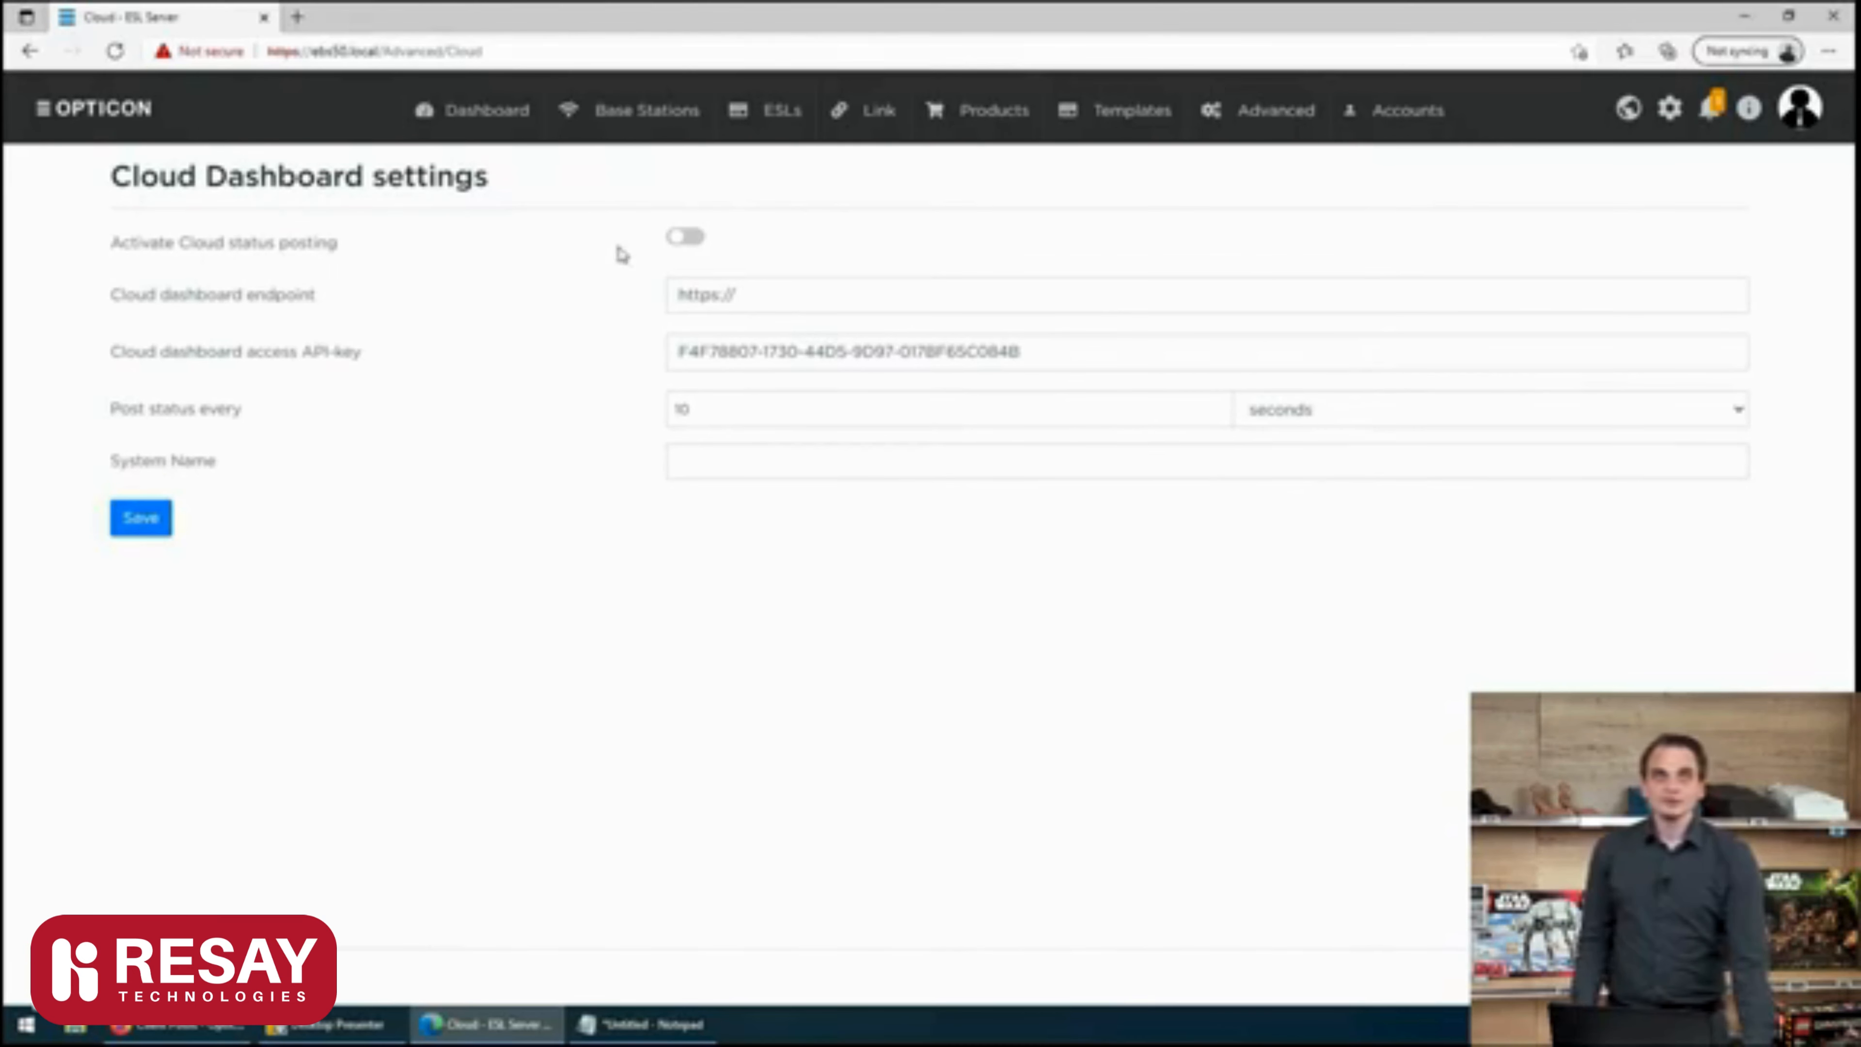
{"action": "left_click", "coordinate": [687, 239]}
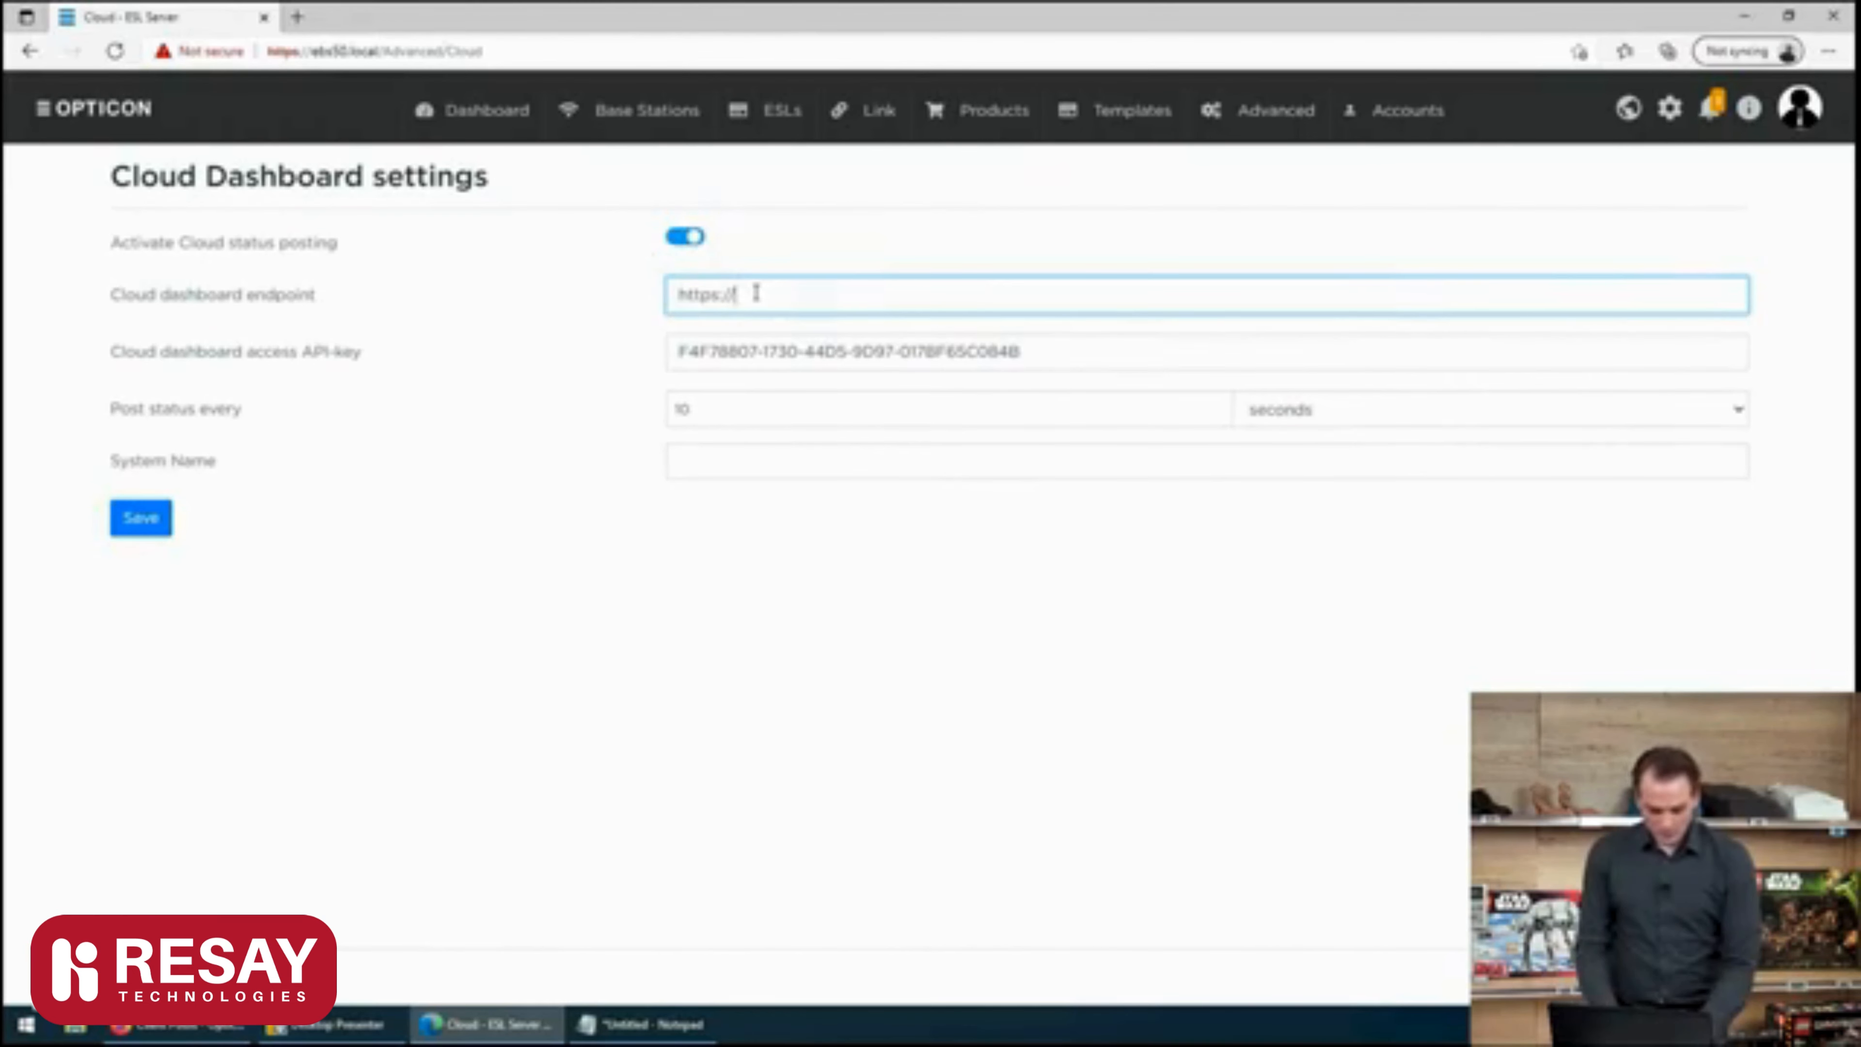
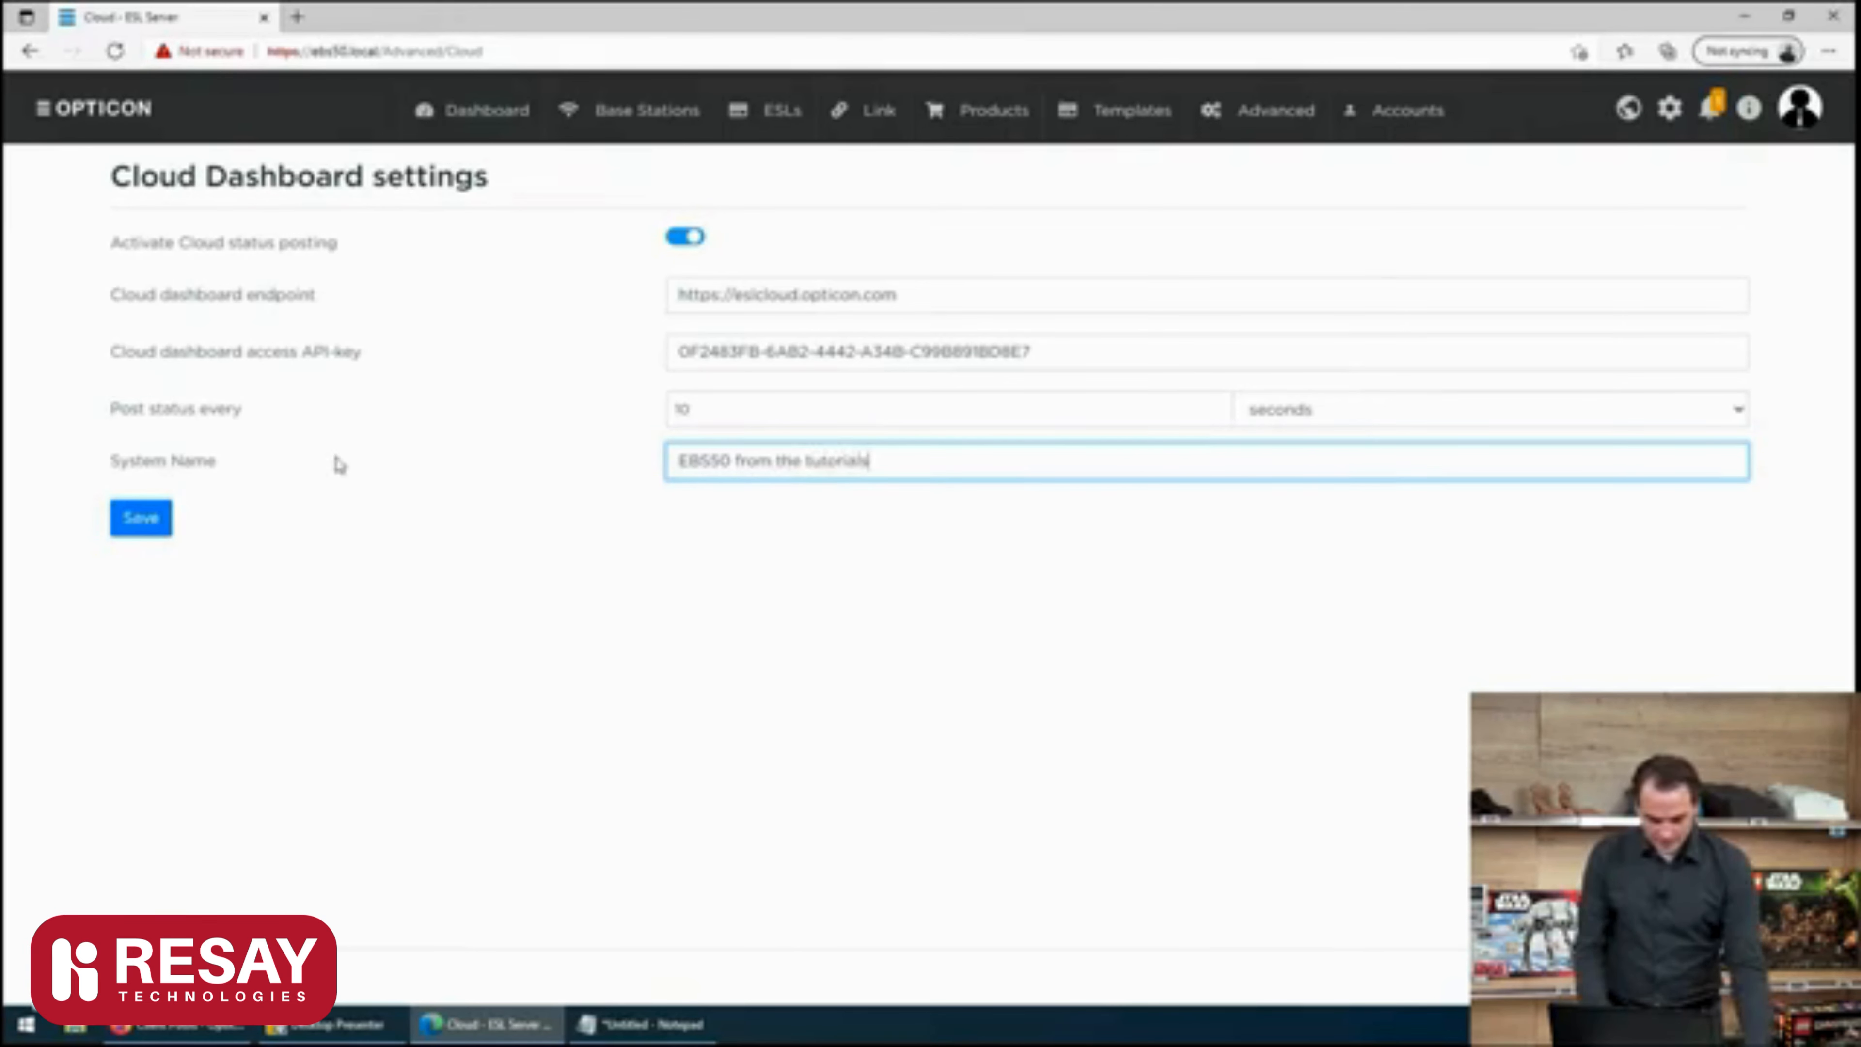
{"action": "left_click", "coordinate": [141, 518]}
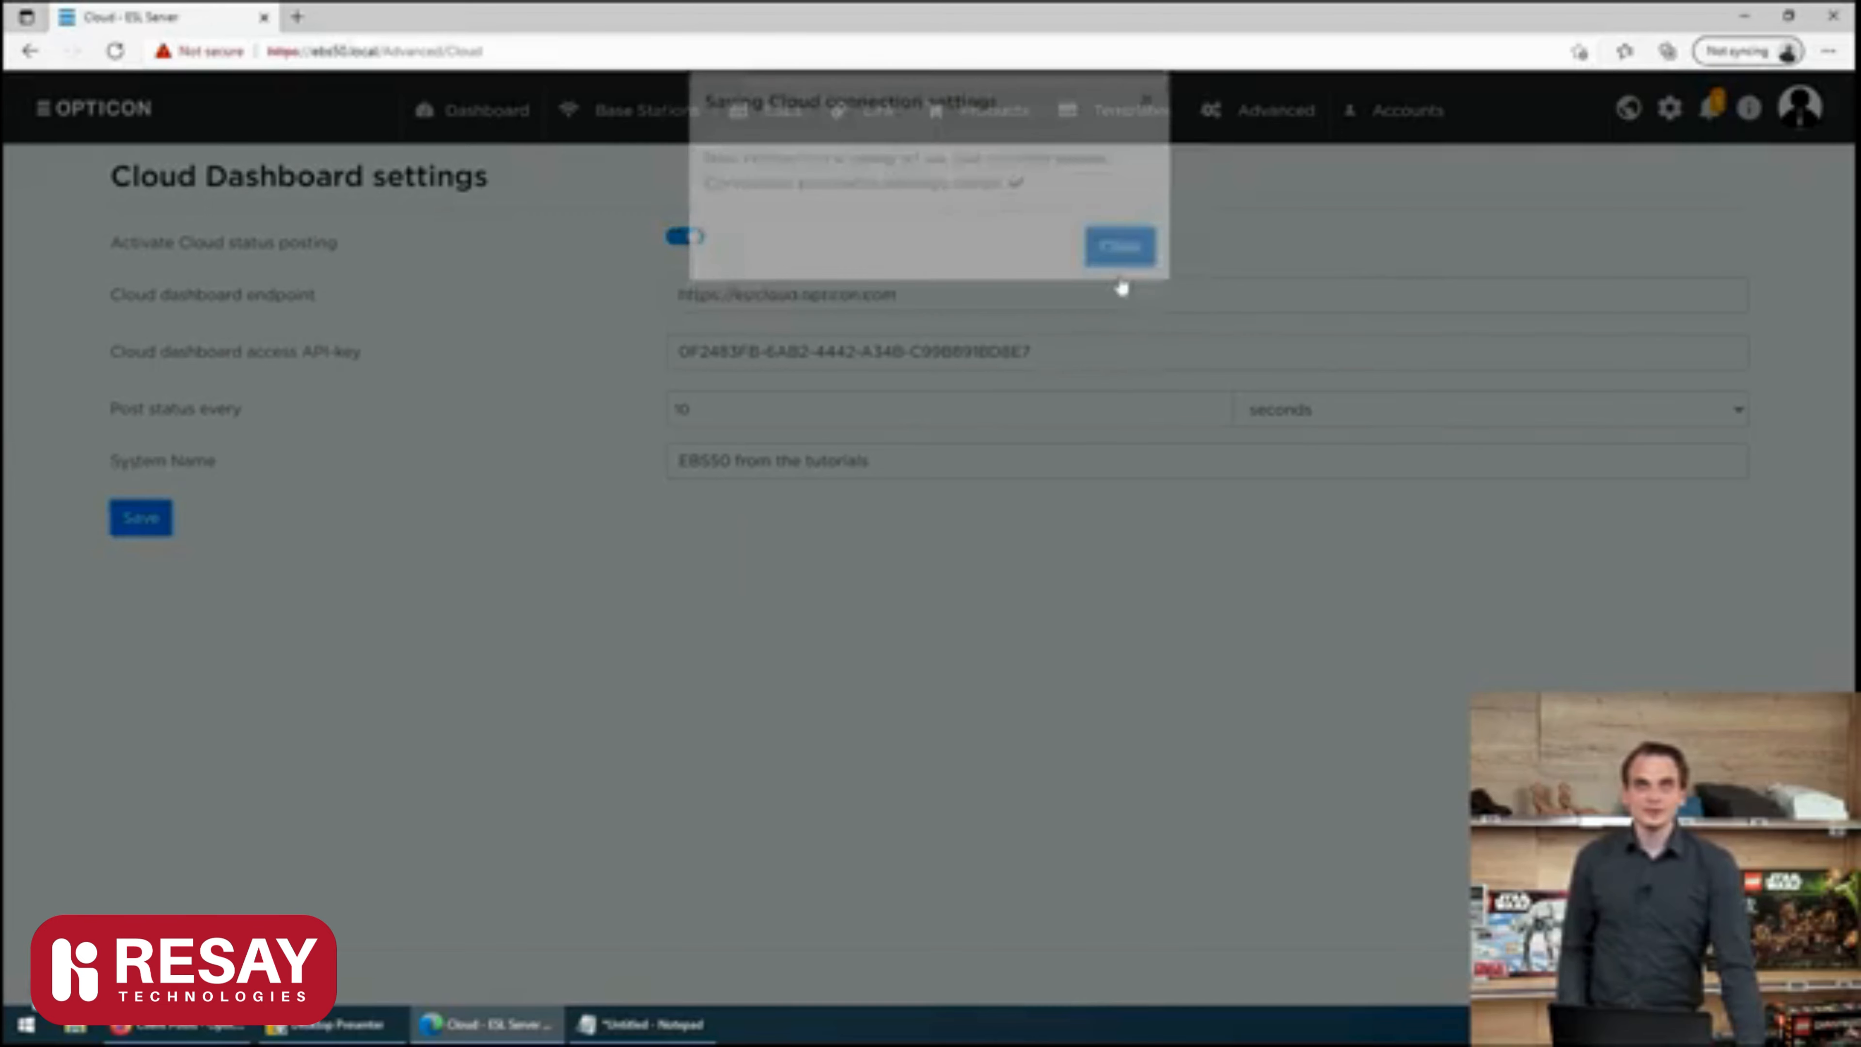
Step: Dismiss the save confirmation and view the cloud ESL Server statuses overview
{"action": "left_click", "coordinate": [1121, 246]}
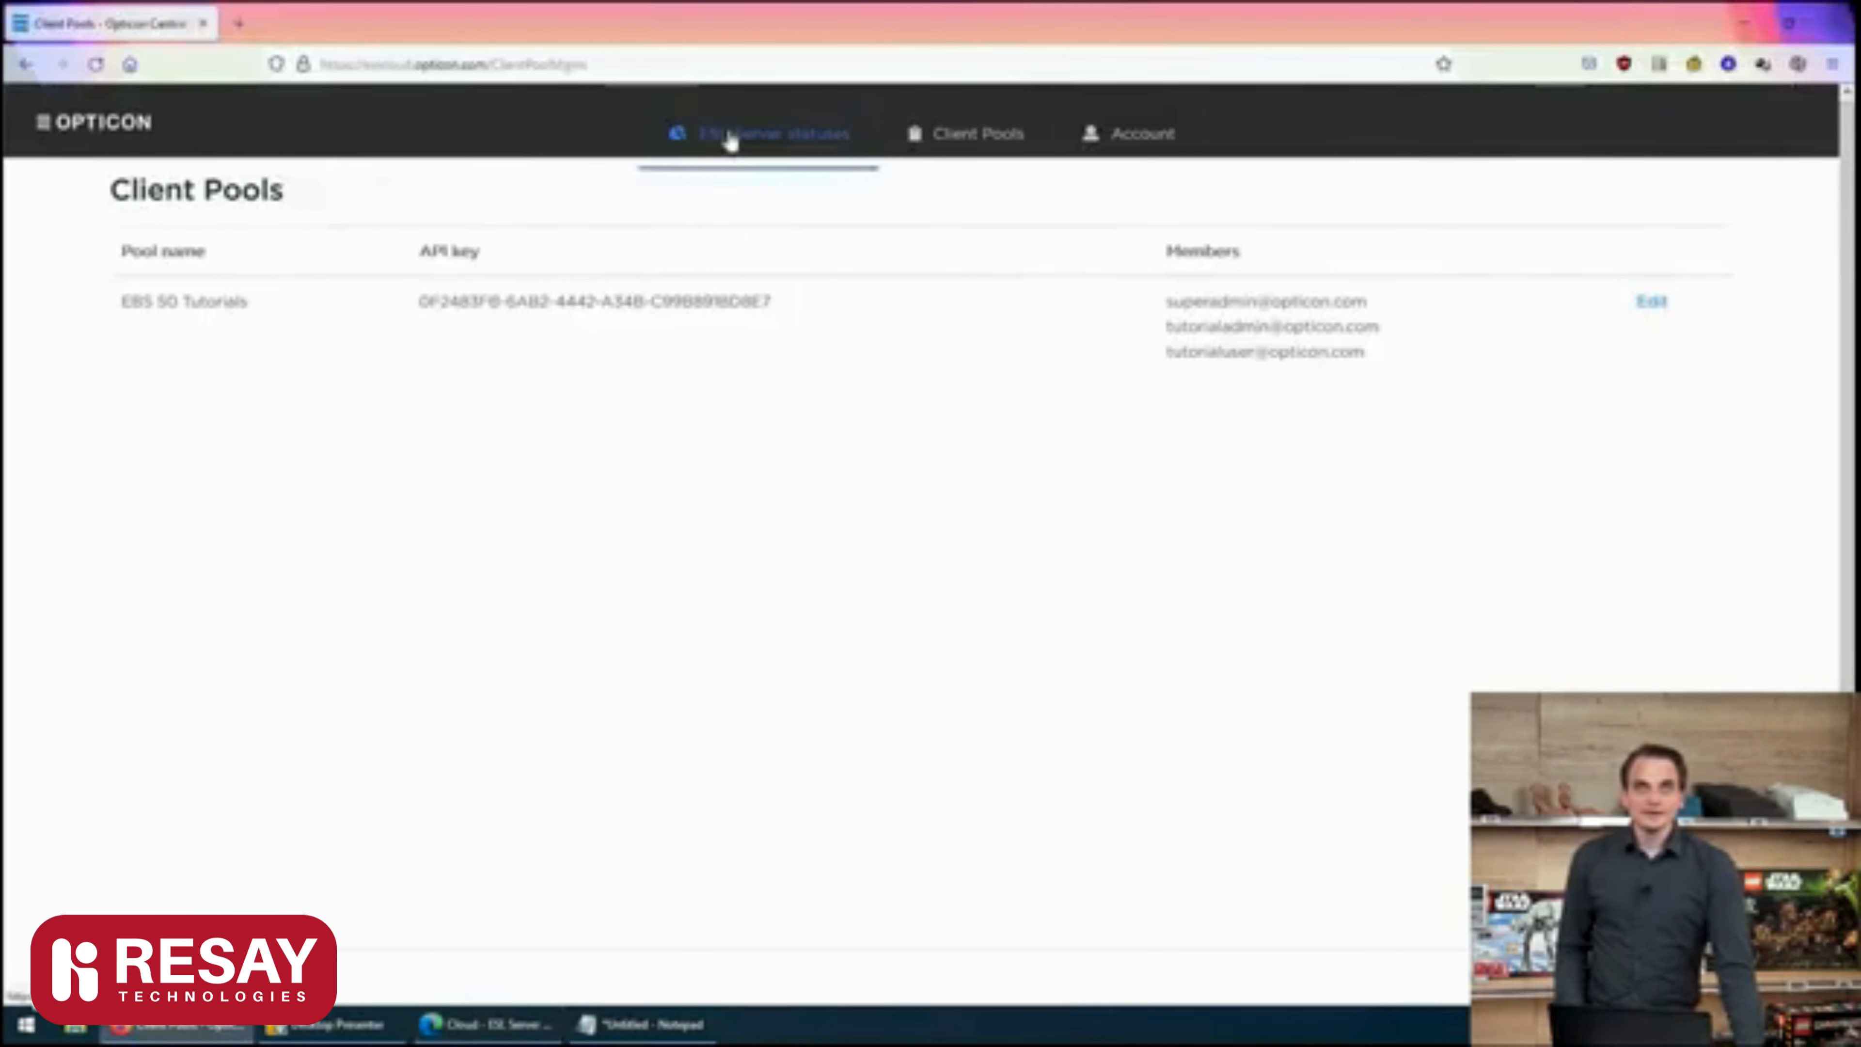
{"action": "left_click", "coordinate": [743, 135]}
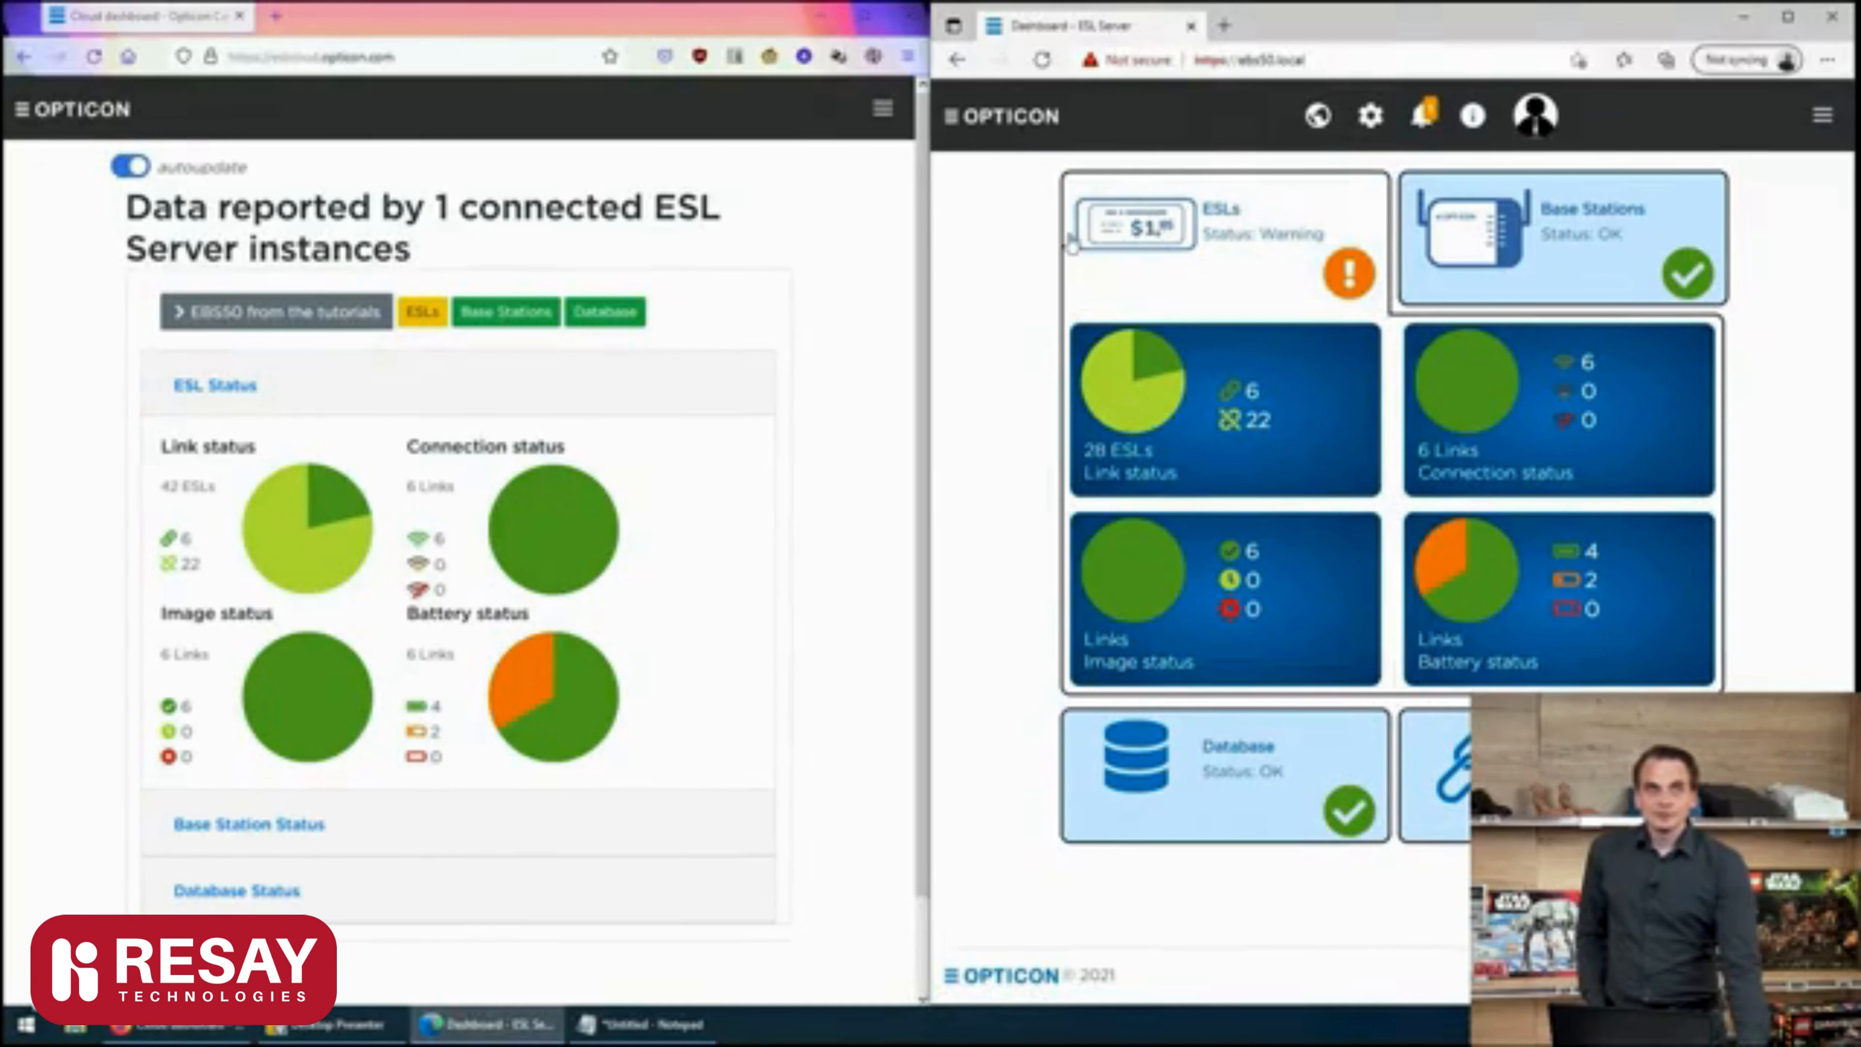
{"action": "mouse_move", "coordinate": [643, 489]}
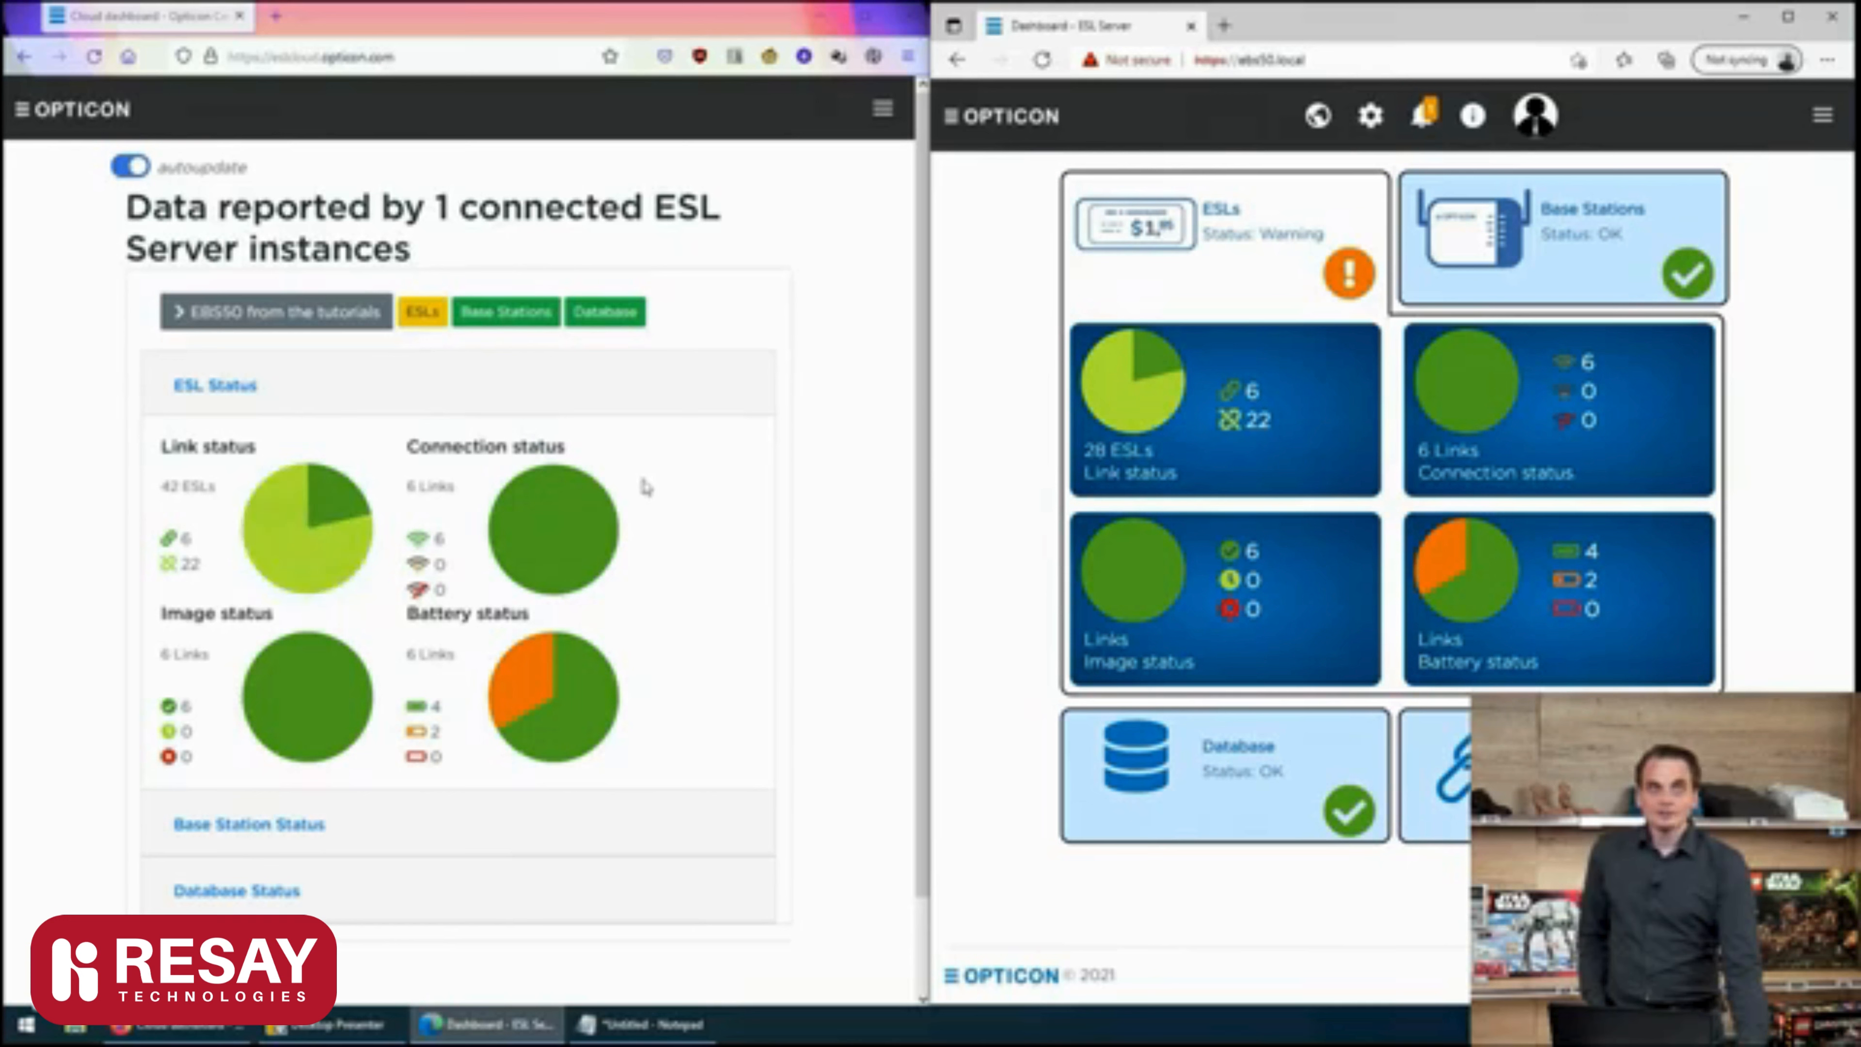
{"action": "mouse_move", "coordinate": [1072, 395]}
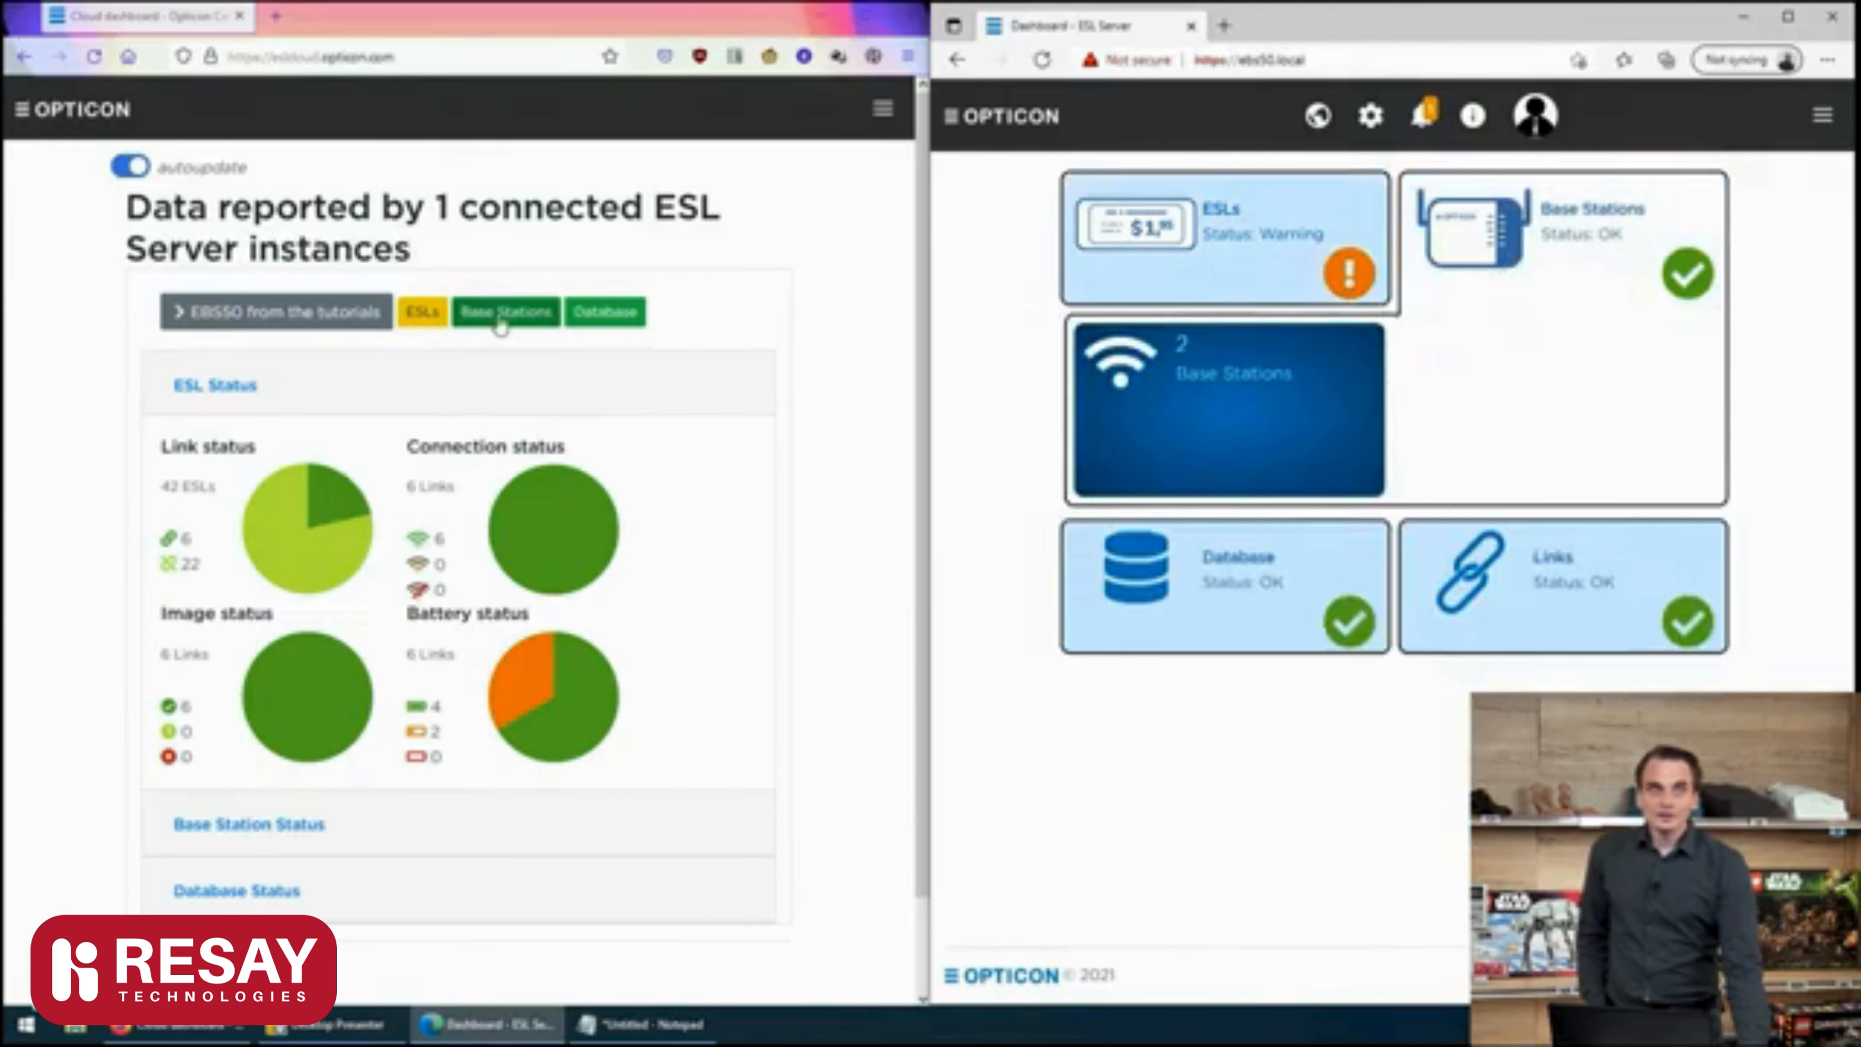
Step: Expand the base station and database status sections for the connected server
{"action": "left_click", "coordinate": [504, 312]}
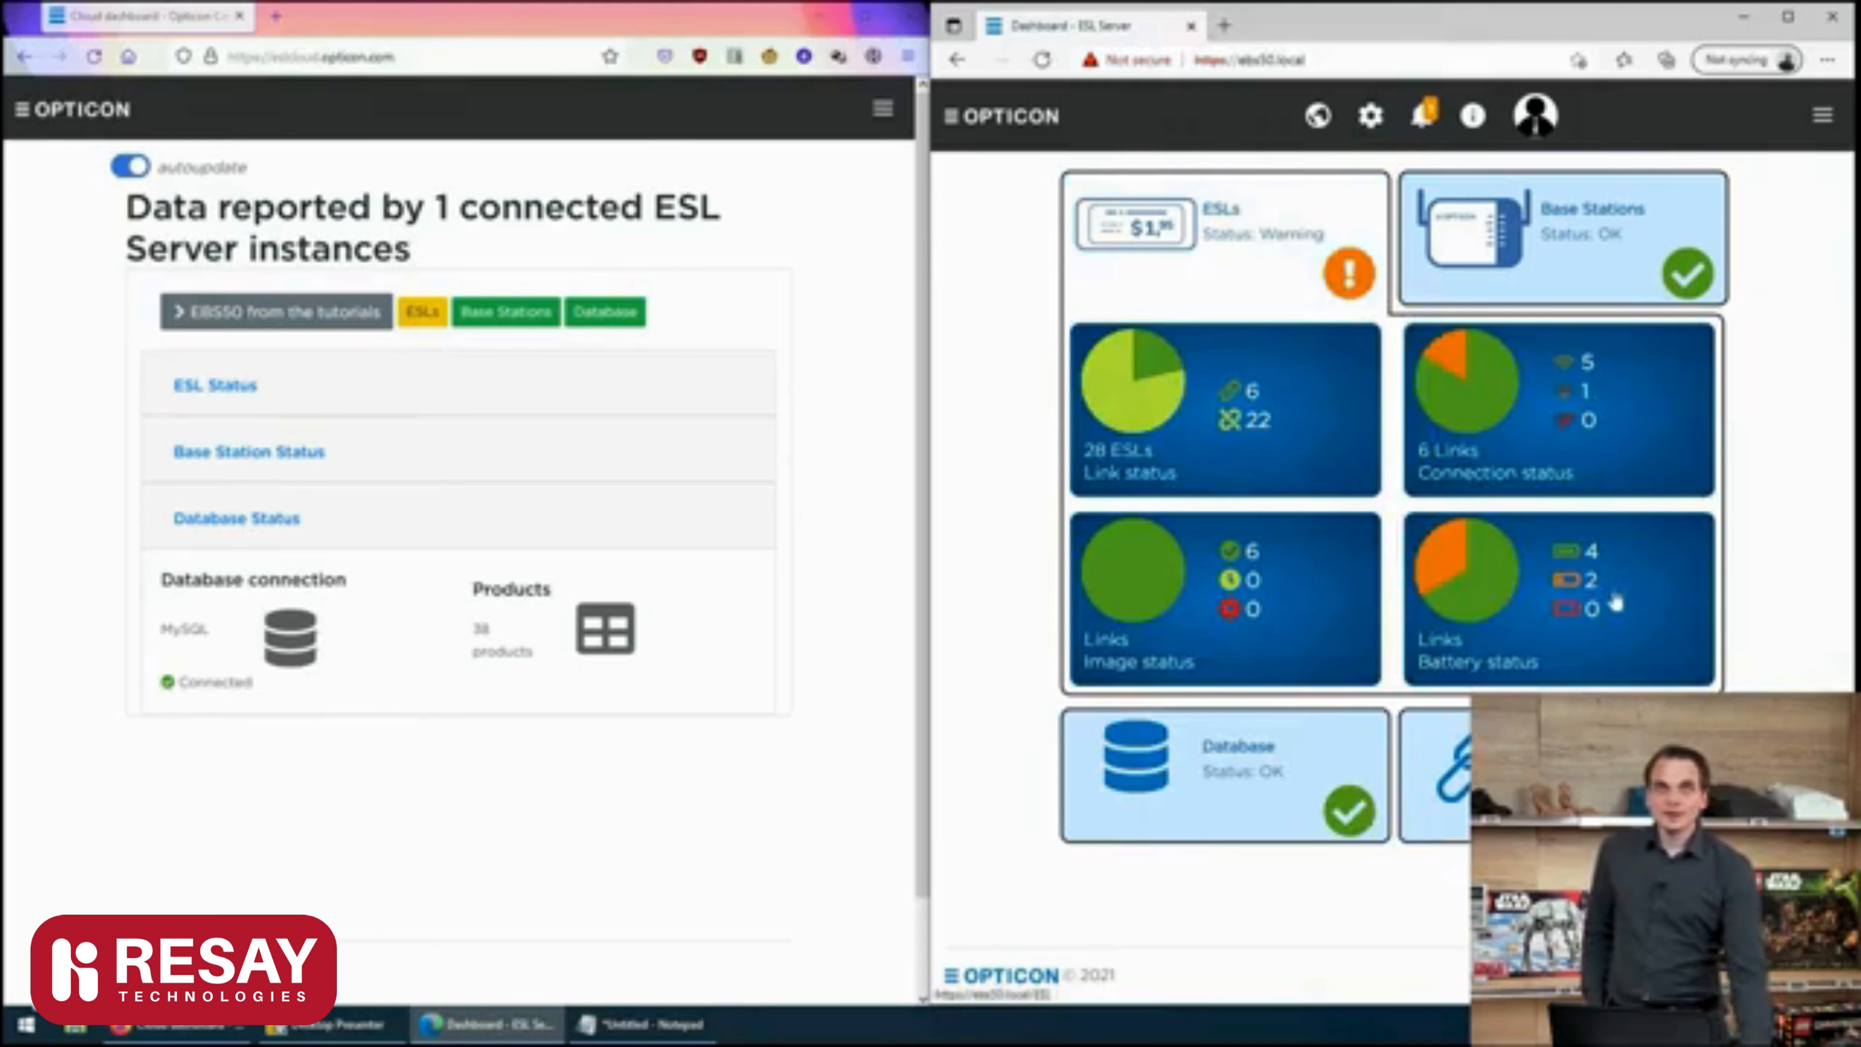
{"action": "left_click", "coordinate": [421, 313]}
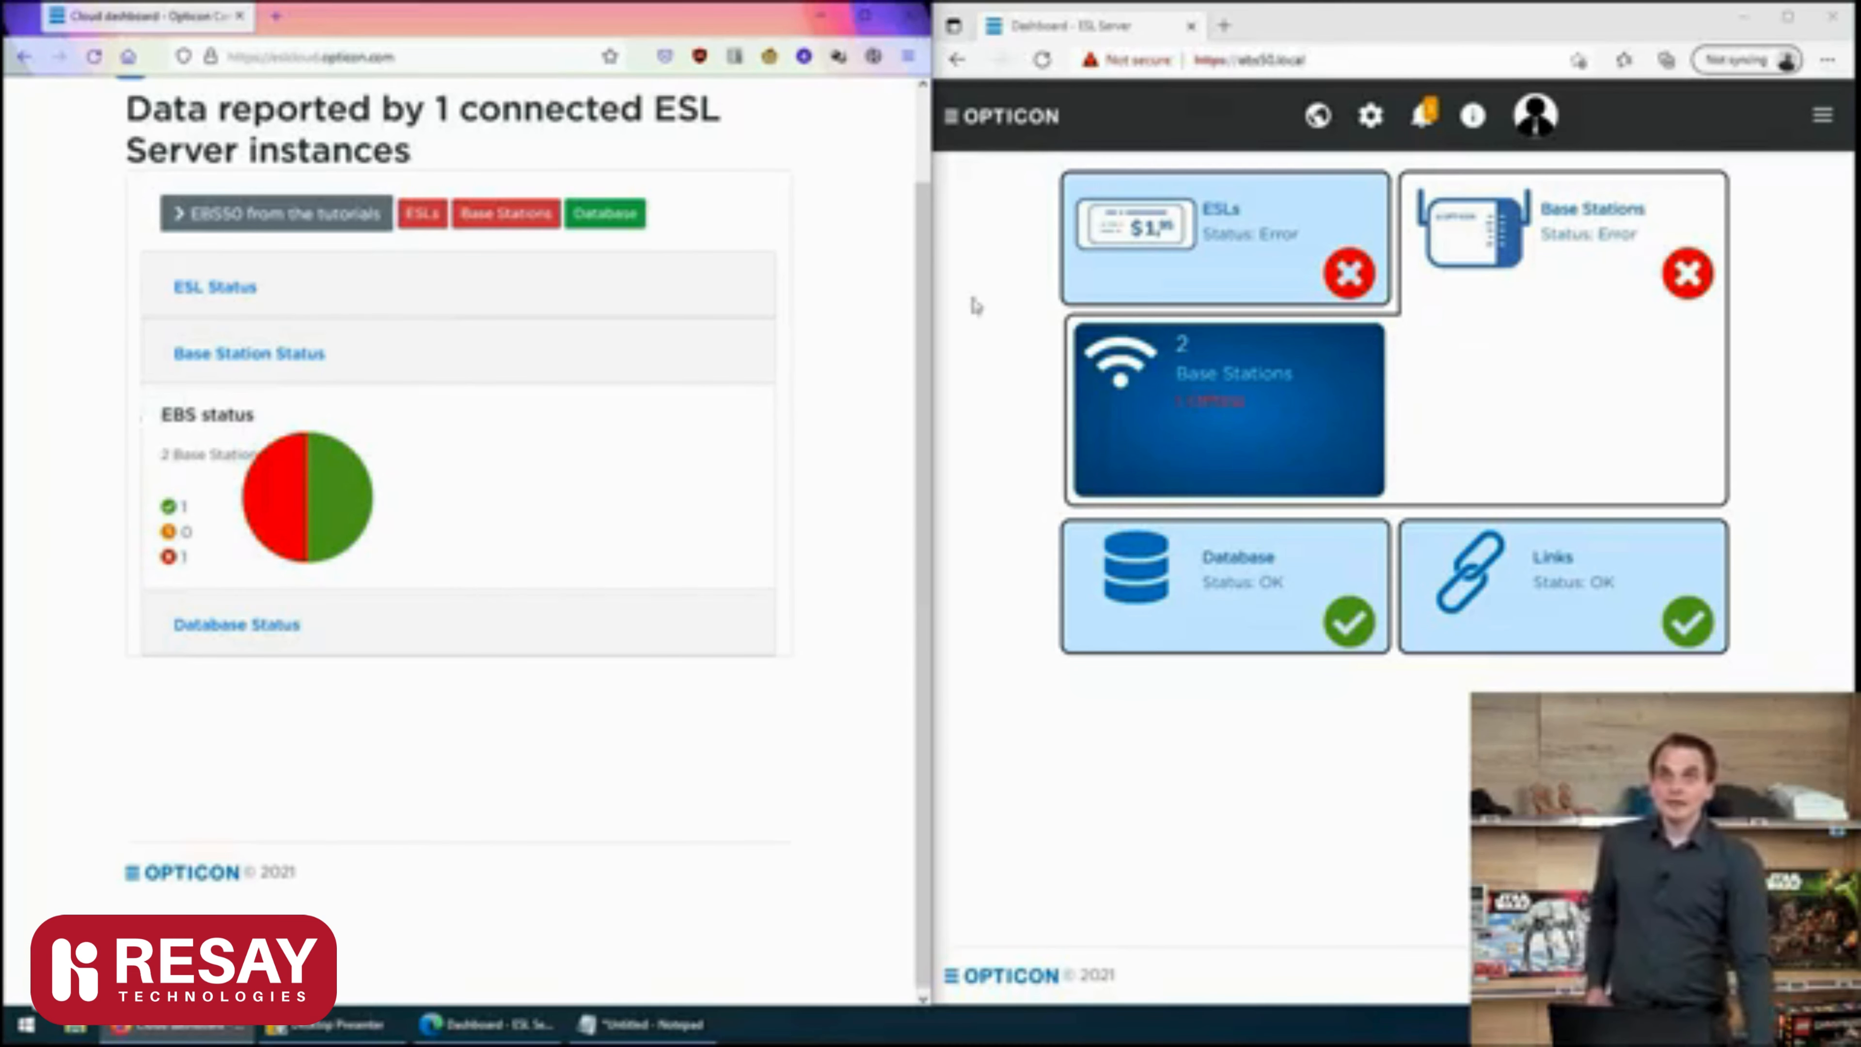
{"action": "mouse_move", "coordinate": [1596, 365]}
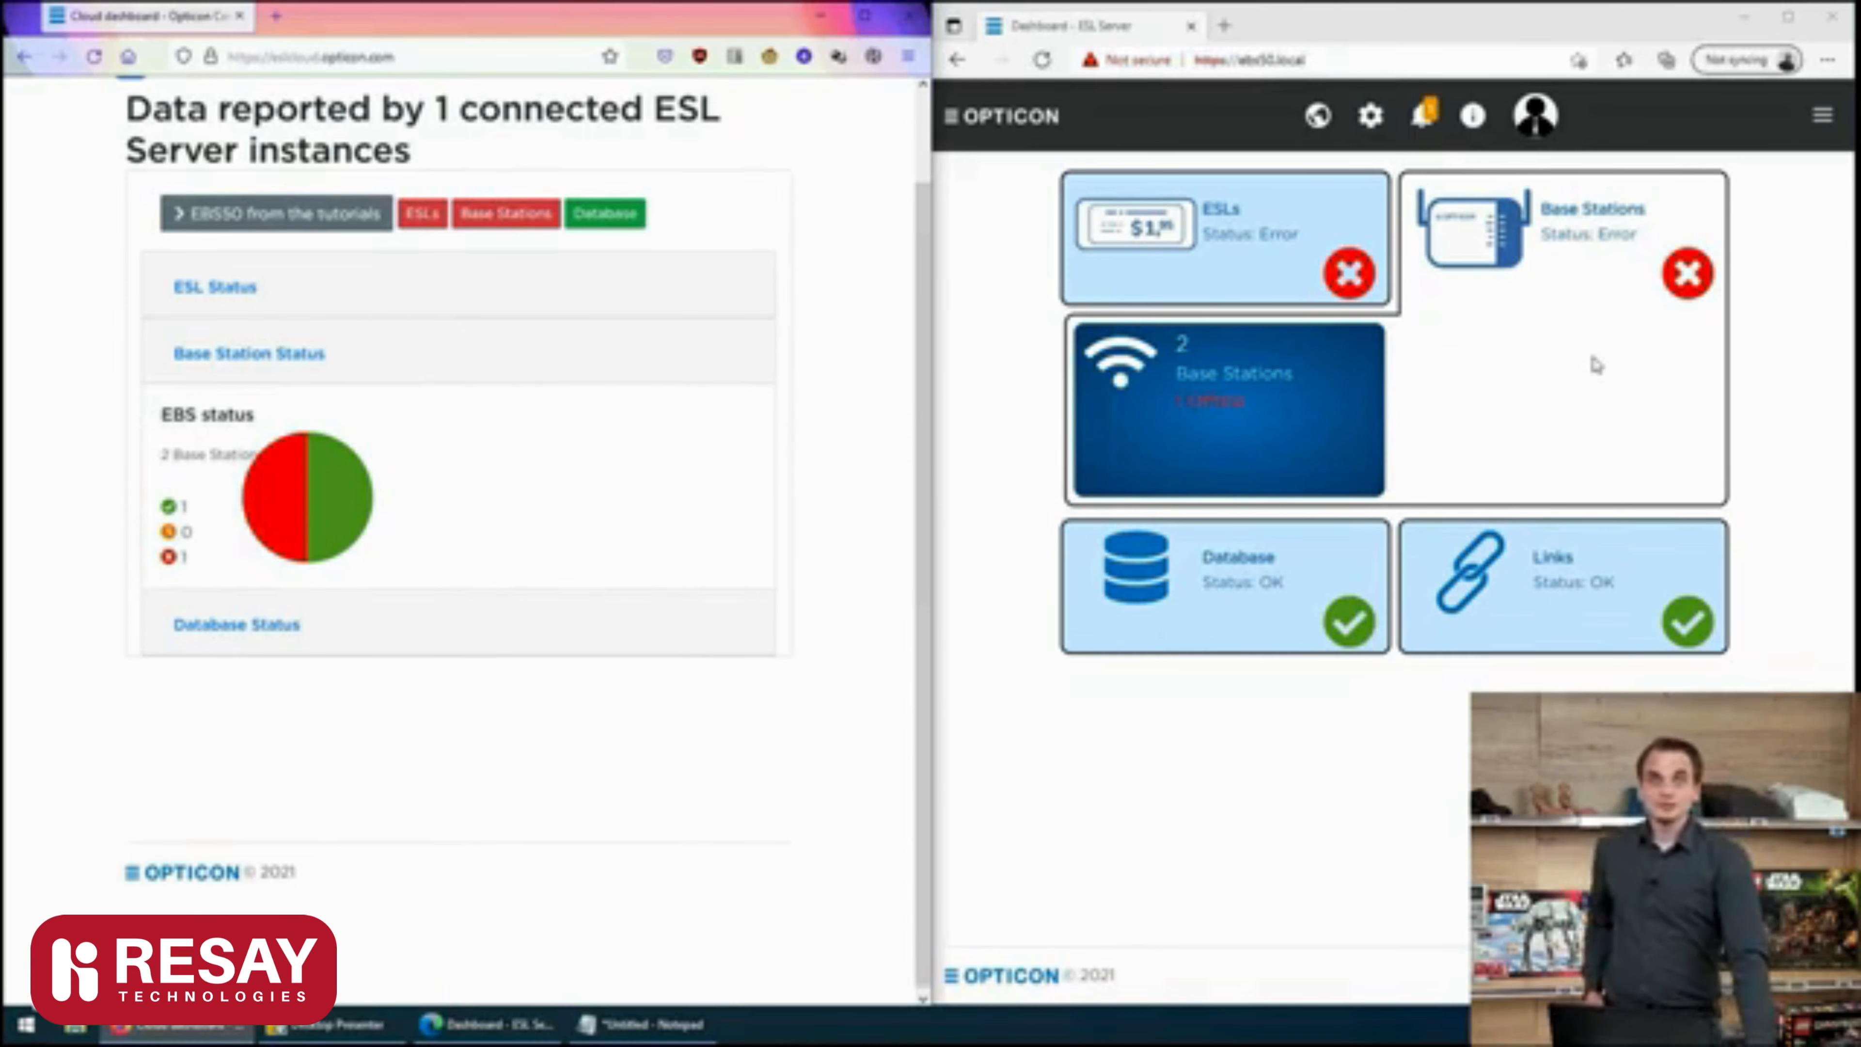
{"action": "mouse_move", "coordinate": [1260, 355]}
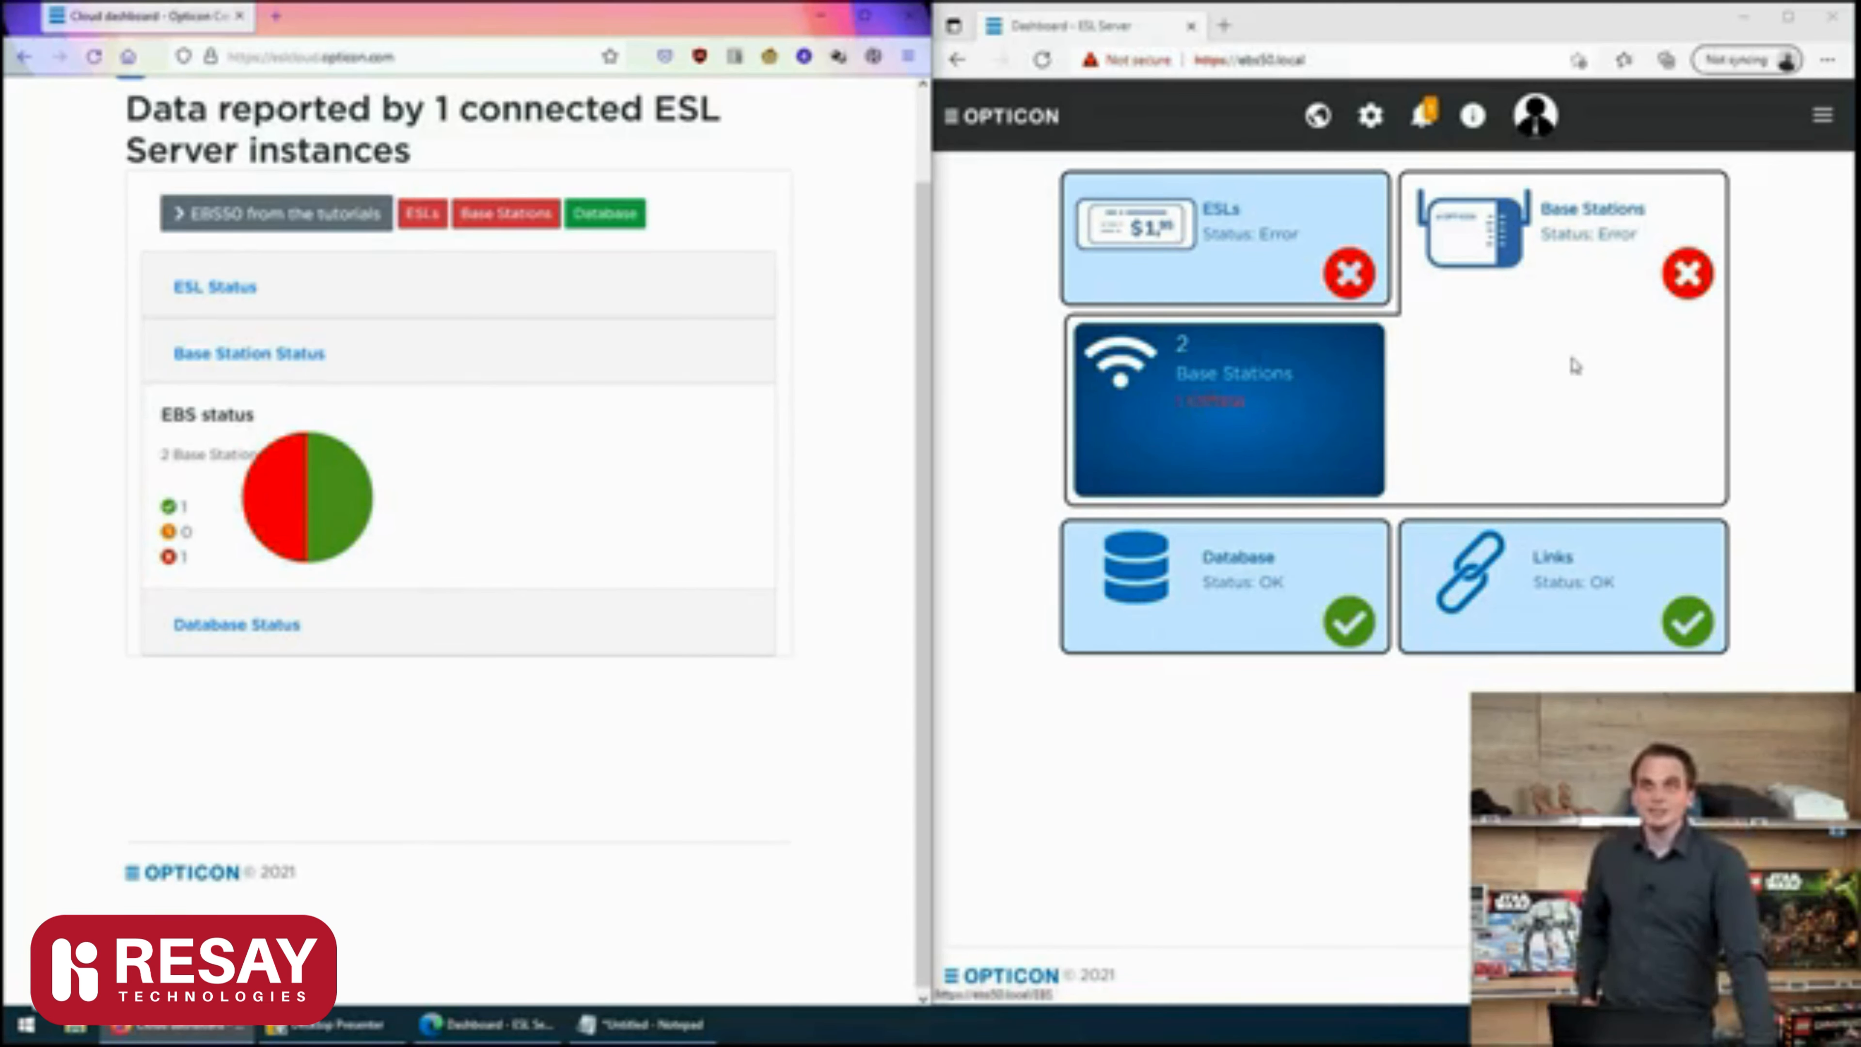
{"action": "mouse_move", "coordinate": [1299, 234]}
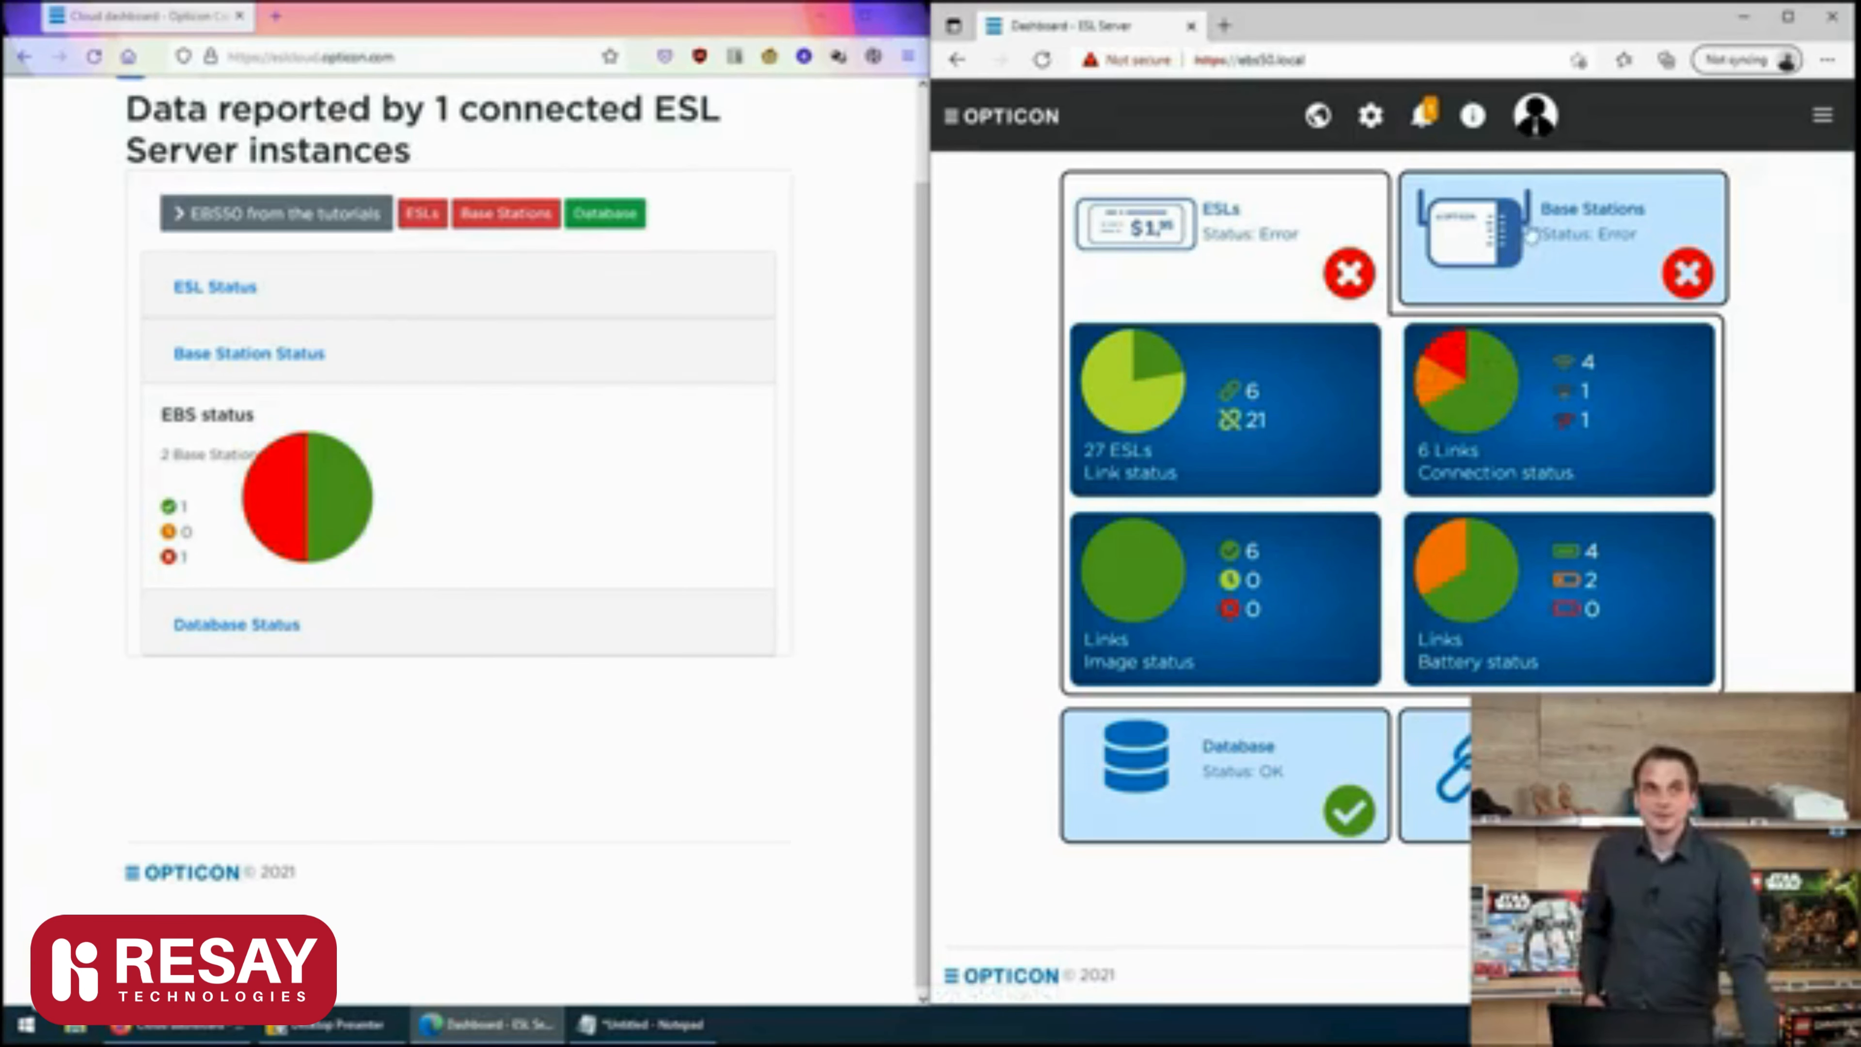
Step: Expand the Base Station Status section showing one of two base stations in error
{"action": "left_click", "coordinate": [421, 214]}
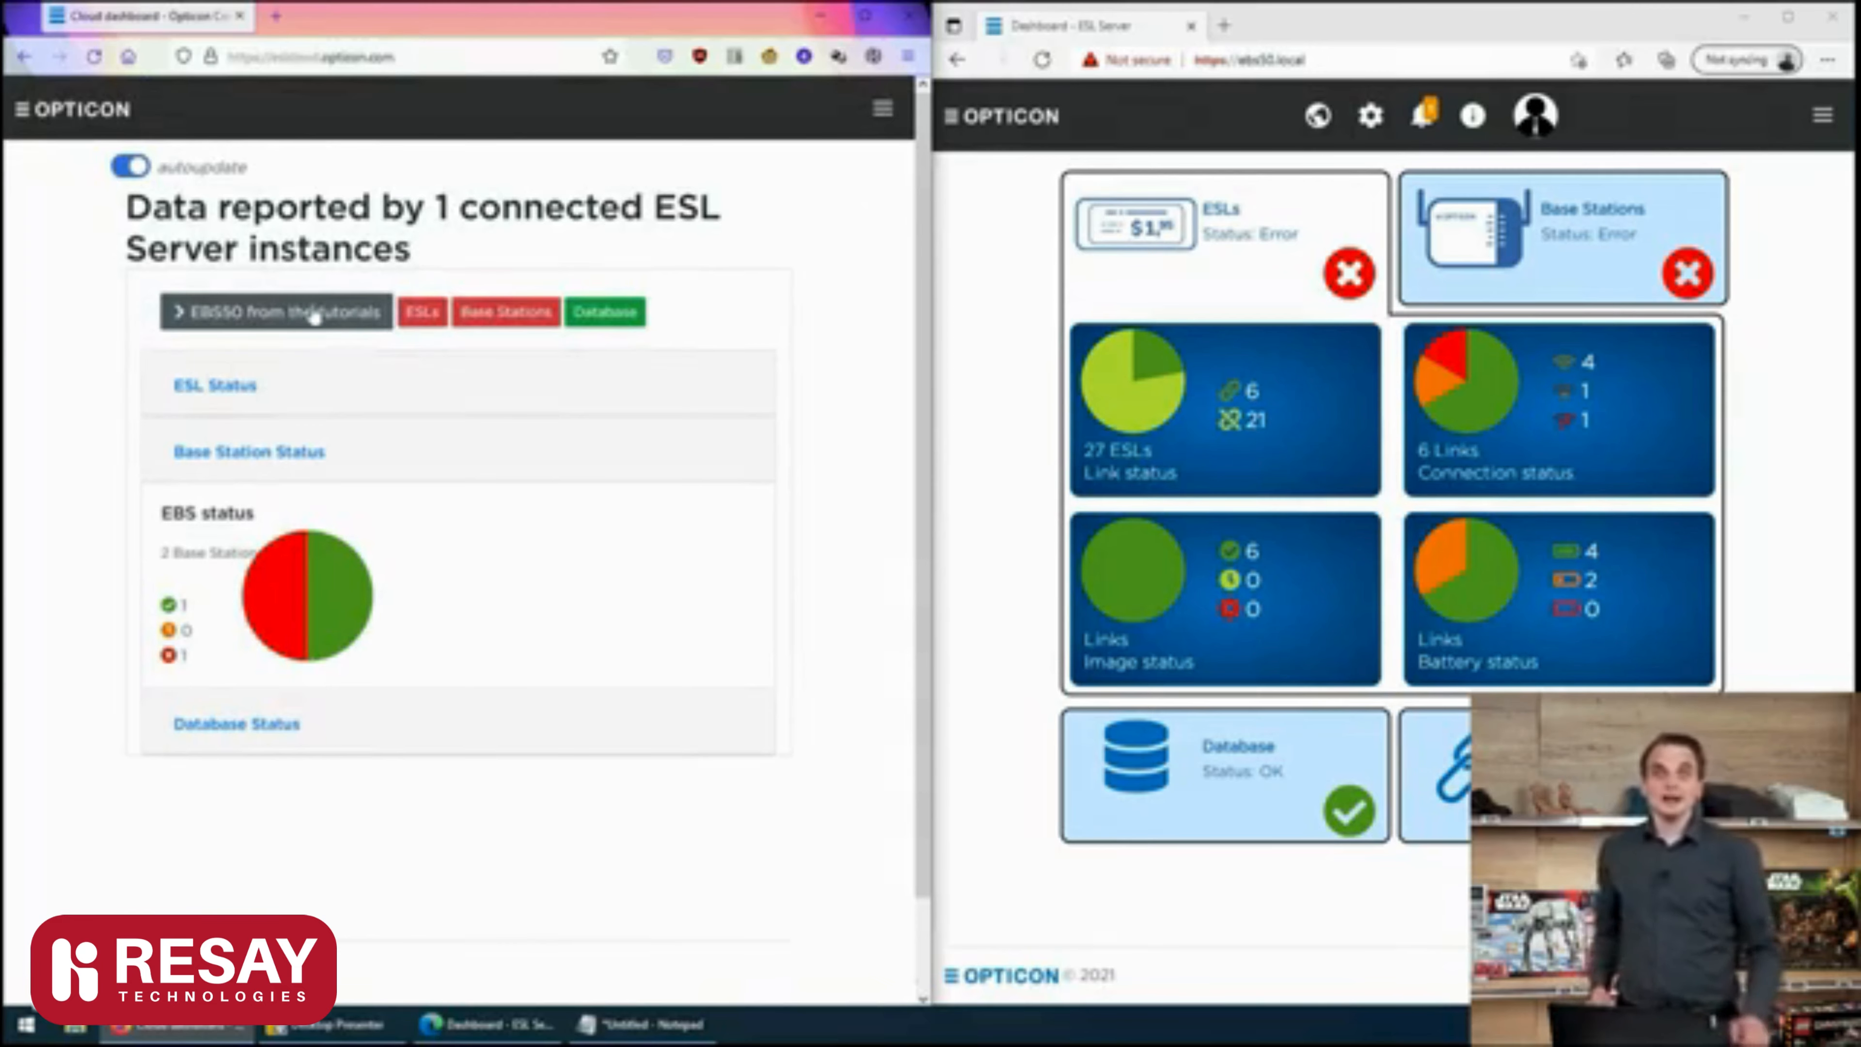
{"action": "mouse_move", "coordinate": [619, 267]}
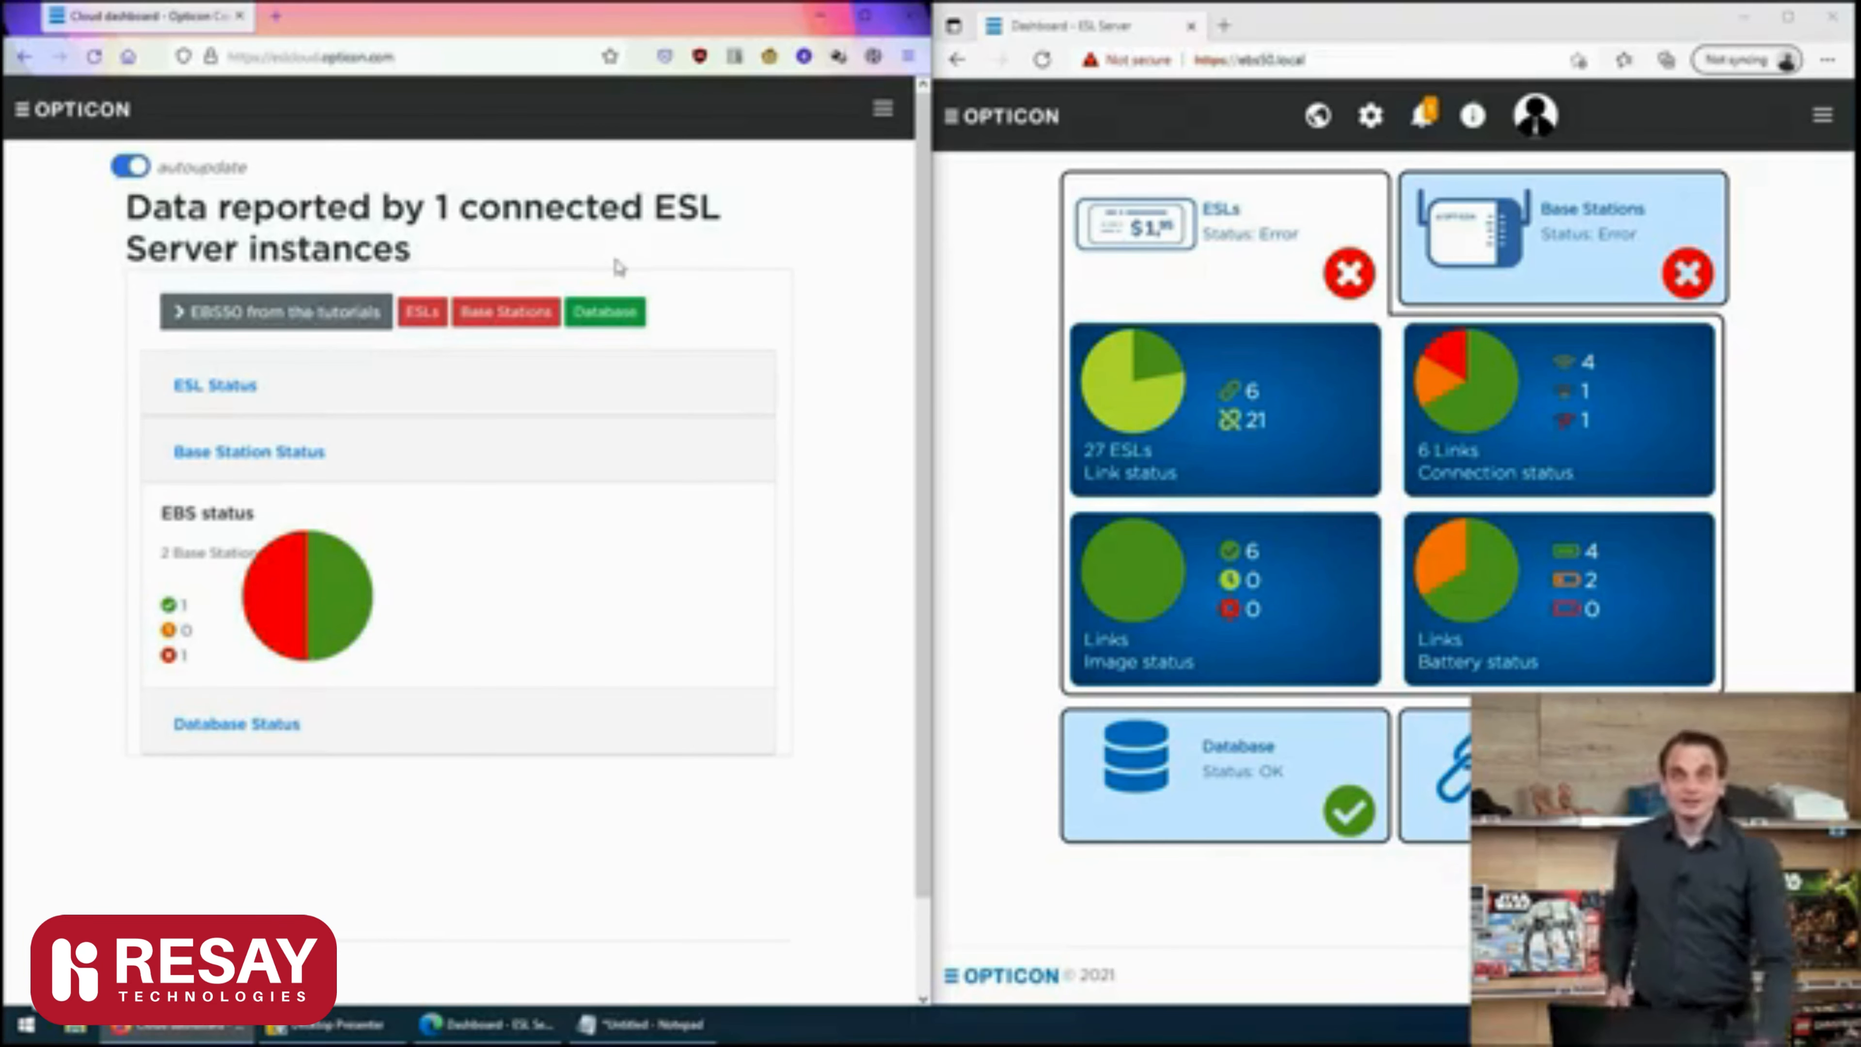